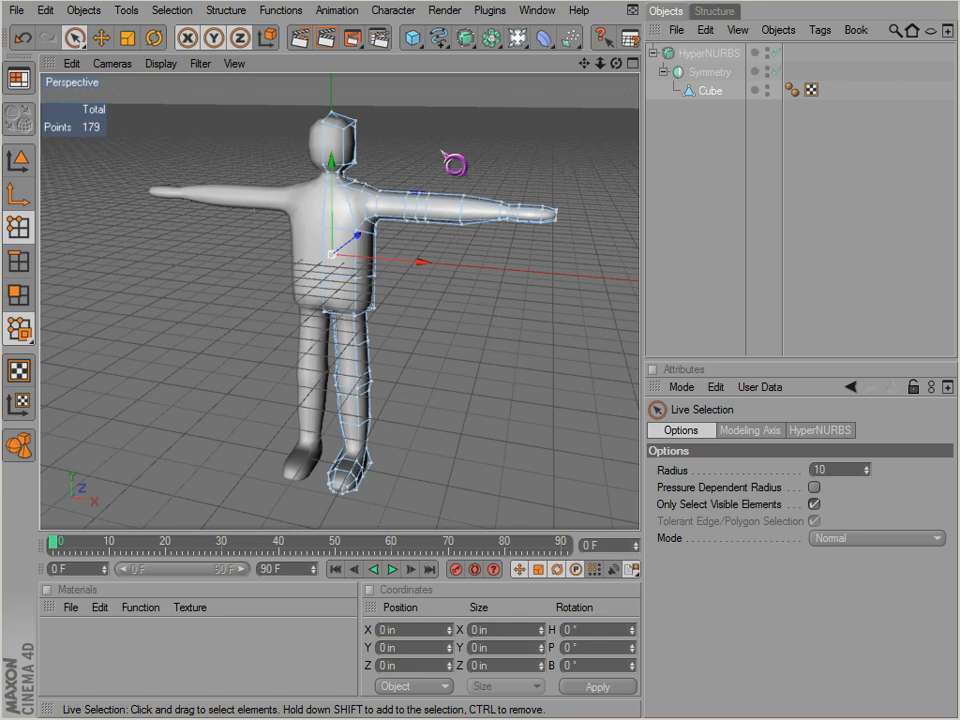
- Select the Symmetry object and Cube mesh, then bring up the interface layouts list
{"action": "left_click_drag", "start_coordinate": [456, 160], "coordinate": [548, 456]}
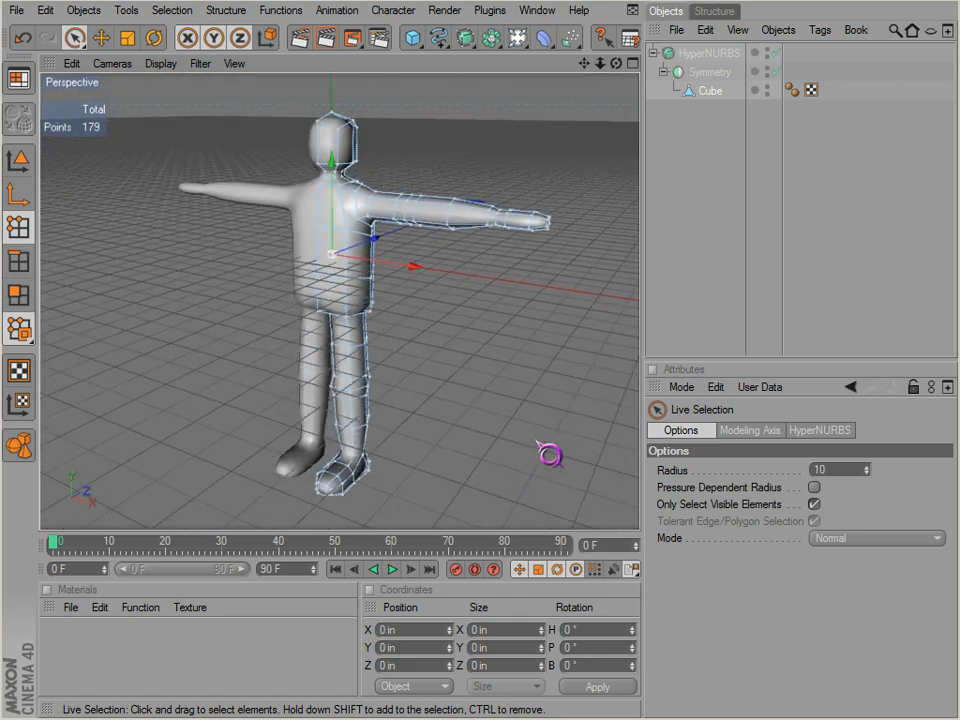
{"action": "left_click", "coordinate": [710, 72]}
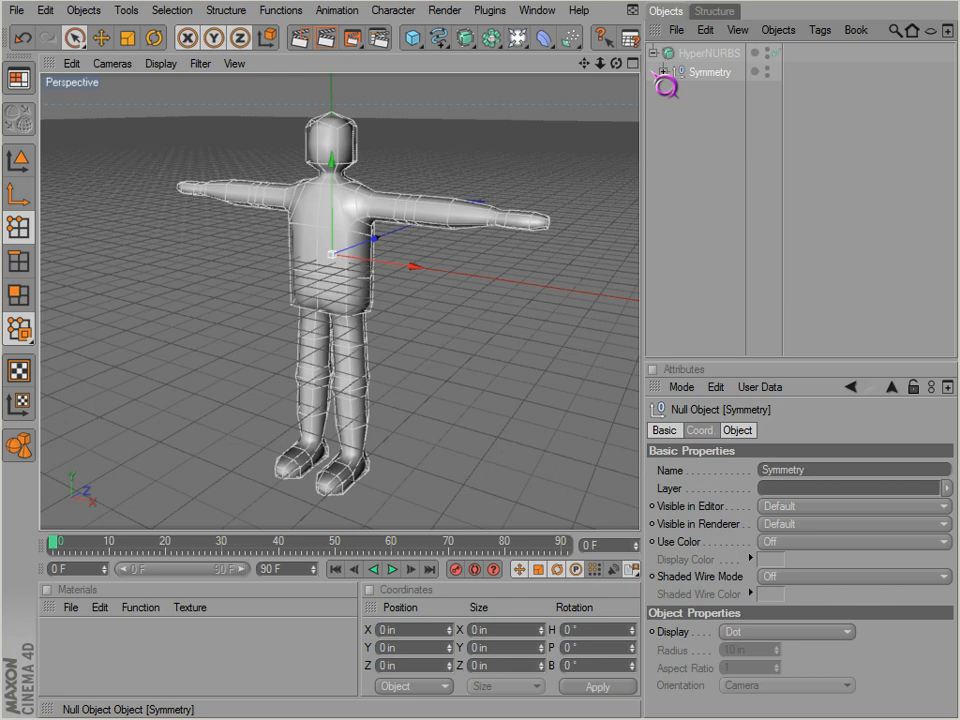
{"action": "left_click", "coordinate": [710, 90]}
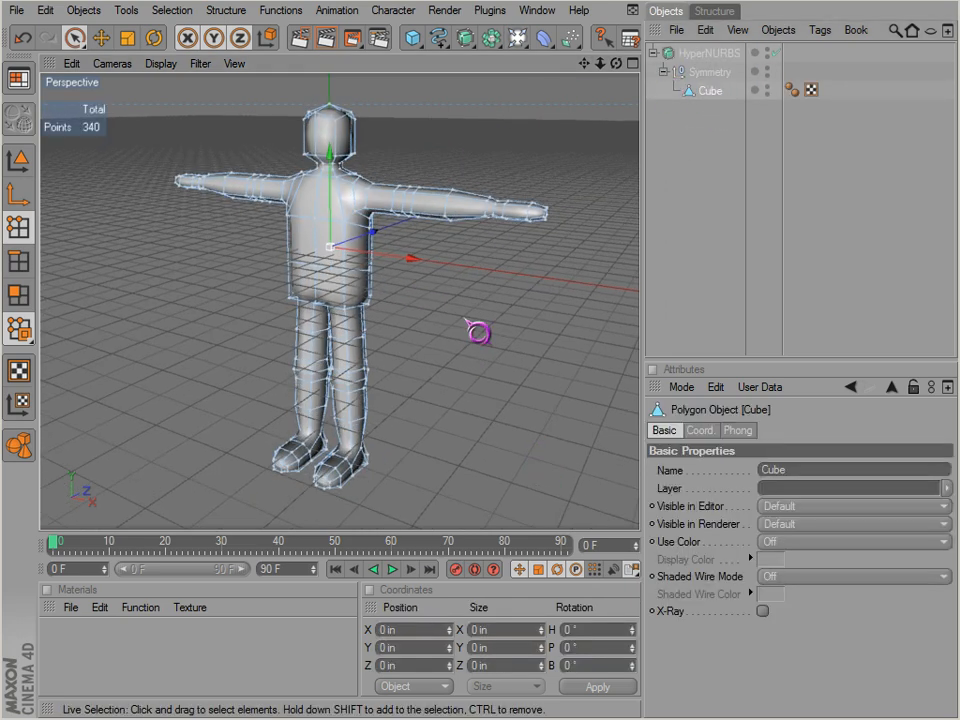
{"action": "left_click", "coordinate": [712, 72]}
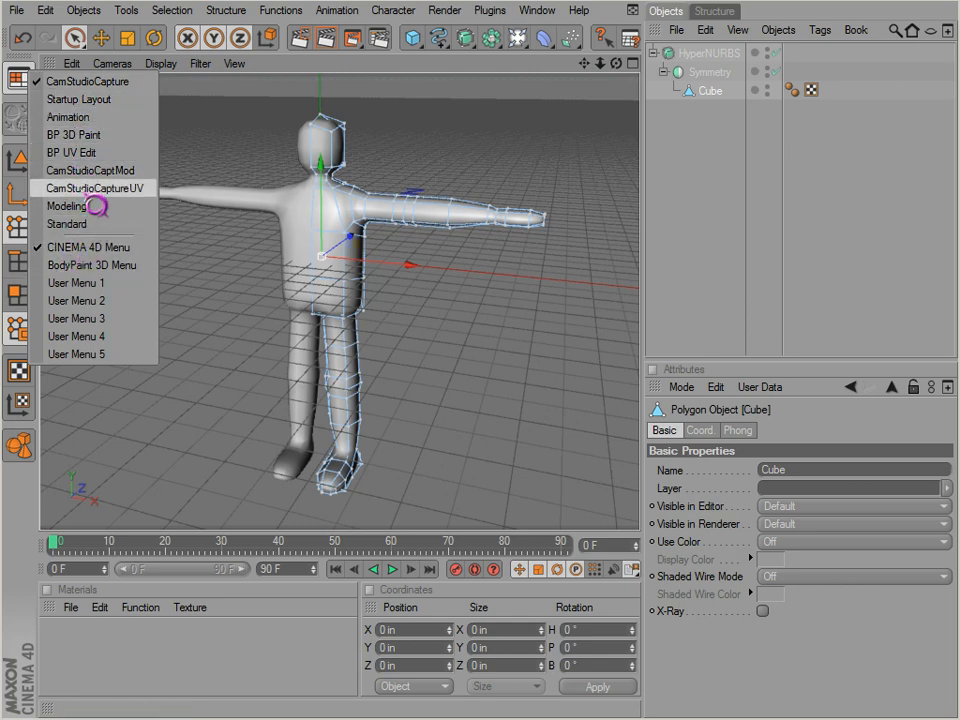
- Switch to the BP UV Edit layout and marquee-select all UV polygons with the UV Polygon Edit Tool
{"action": "left_click", "coordinate": [72, 152]}
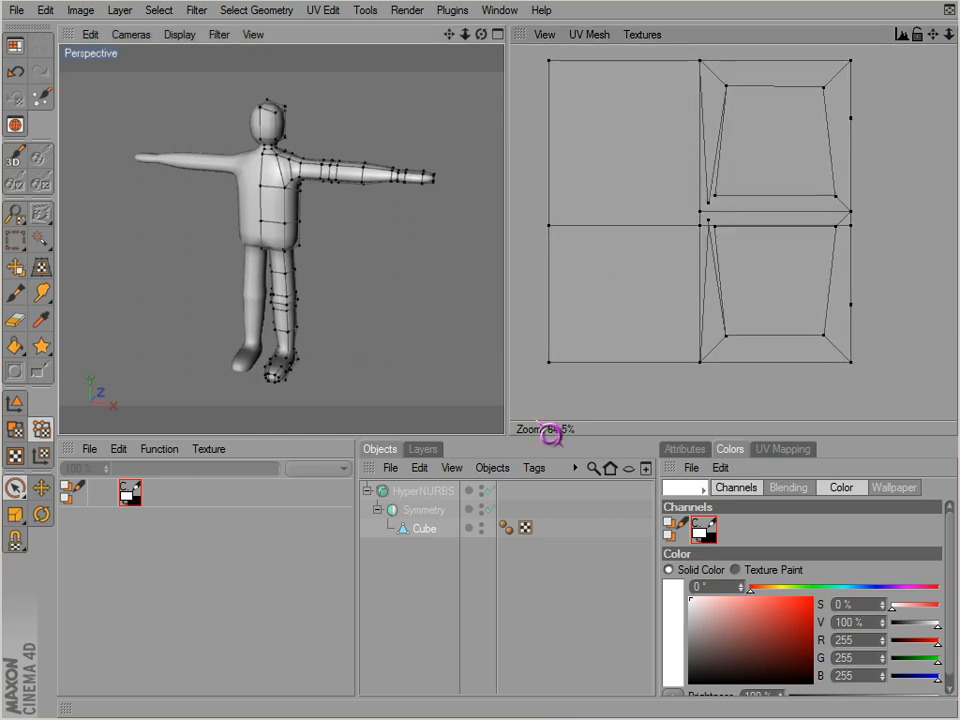
{"action": "left_click", "coordinate": [16, 428]}
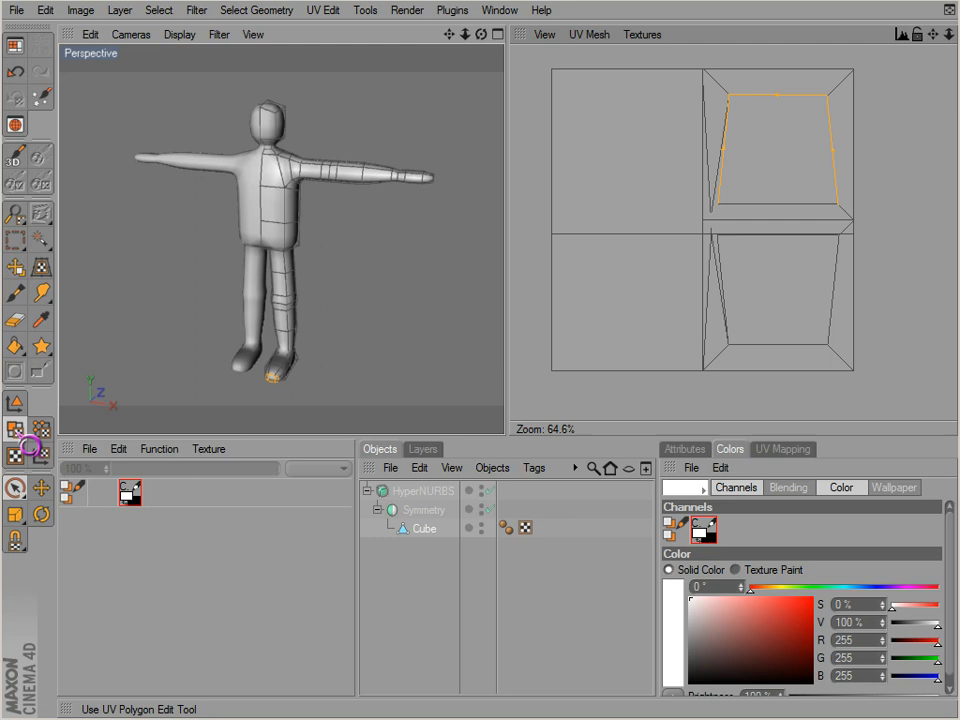
{"action": "left_click", "coordinate": [624, 304]}
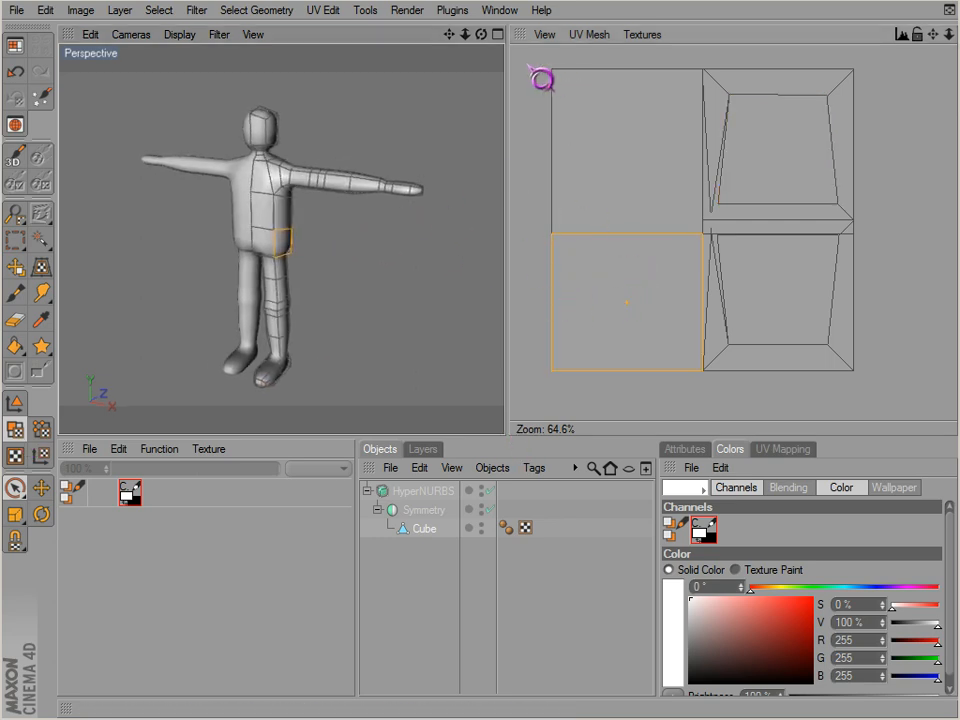
{"action": "left_click_drag", "start_coordinate": [628, 300], "coordinate": [628, 150]}
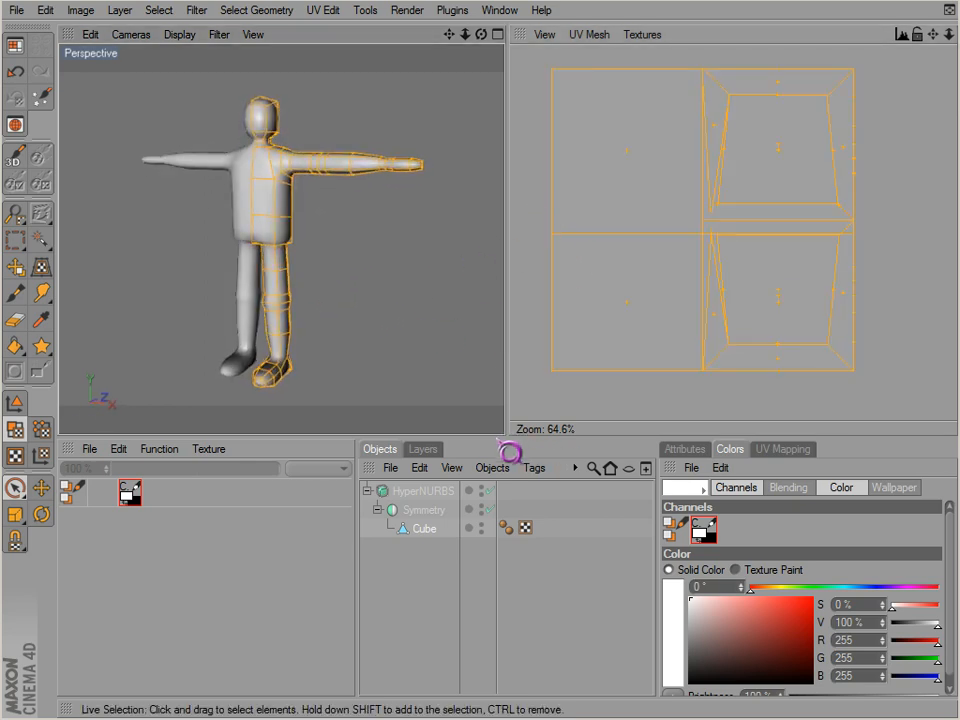
- Show UV Mapping > Projection options and live-select the lower leg polygons
{"action": "left_click", "coordinate": [784, 448]}
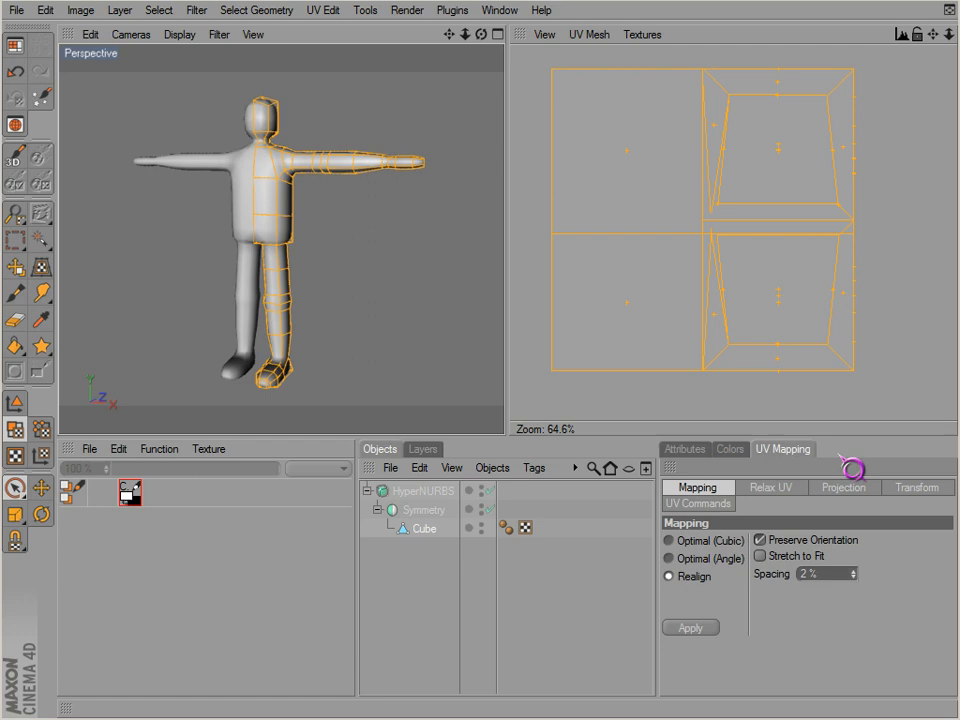
{"action": "left_click", "coordinate": [844, 488]}
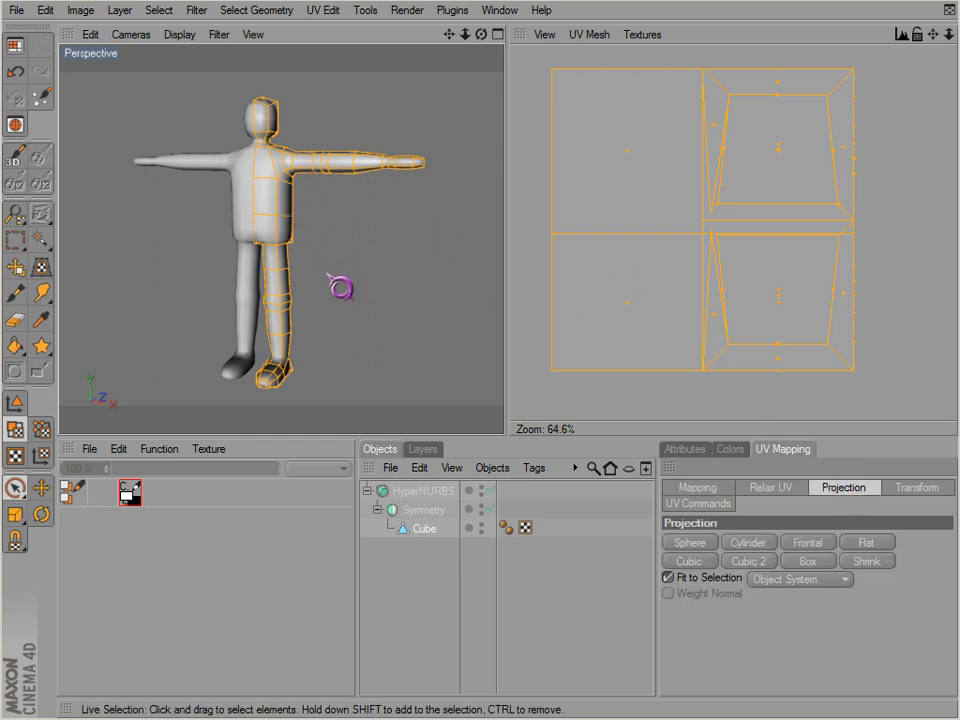
{"action": "scroll", "scroll_direction": "down", "scroll_amount": 3}
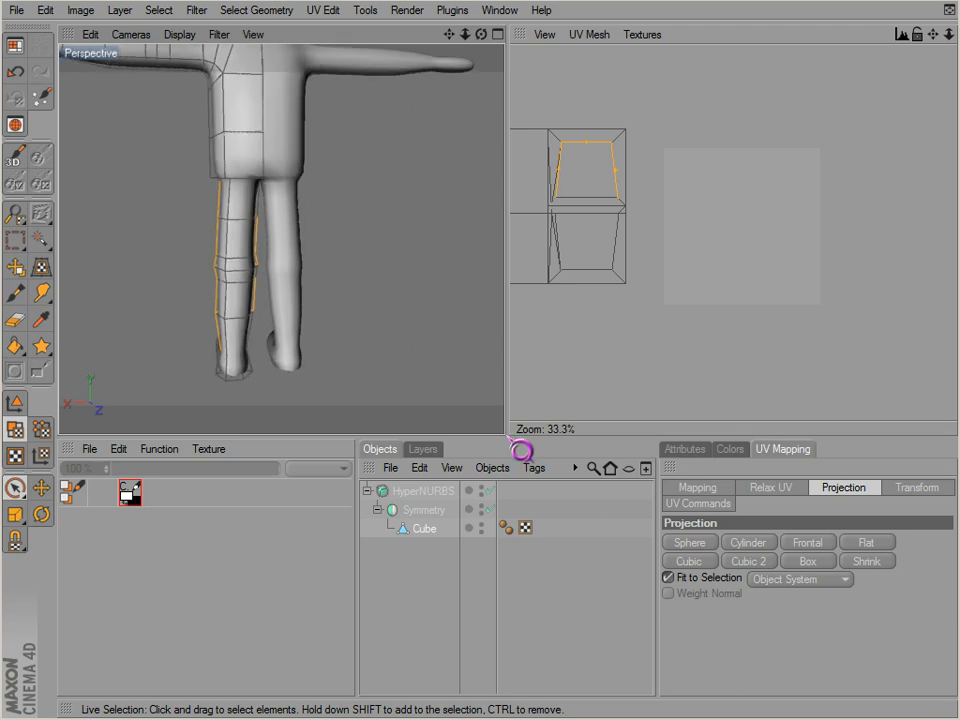
{"action": "left_click", "coordinate": [684, 448]}
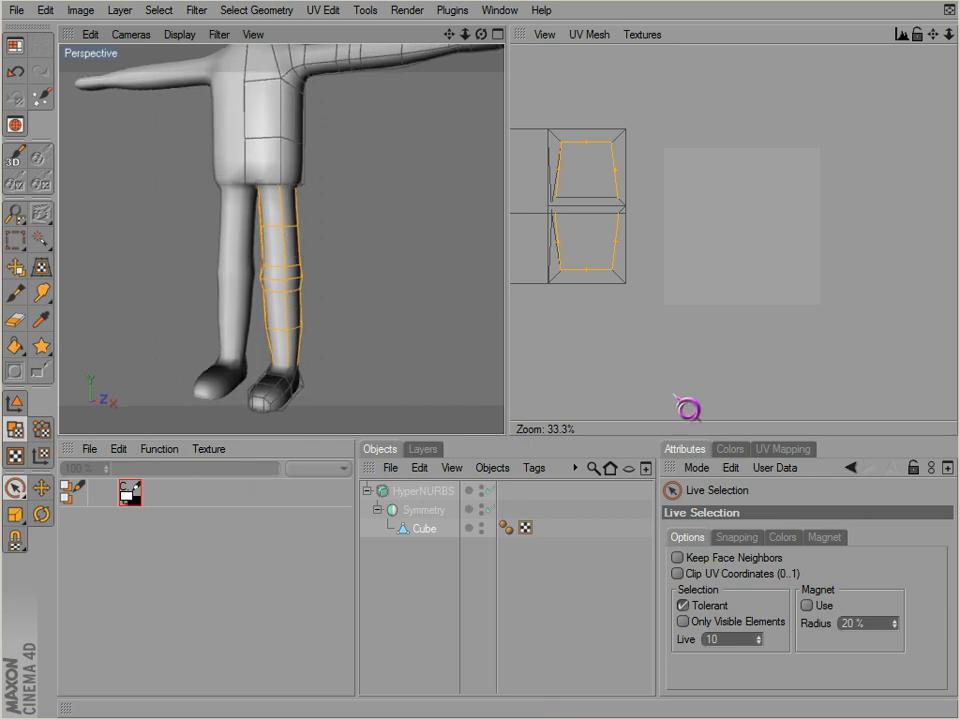
- Cylinder-project the leg into a flat UV grid, test Relax UV, undo it and adjust Pin To Neighbors
{"action": "left_click", "coordinate": [784, 448]}
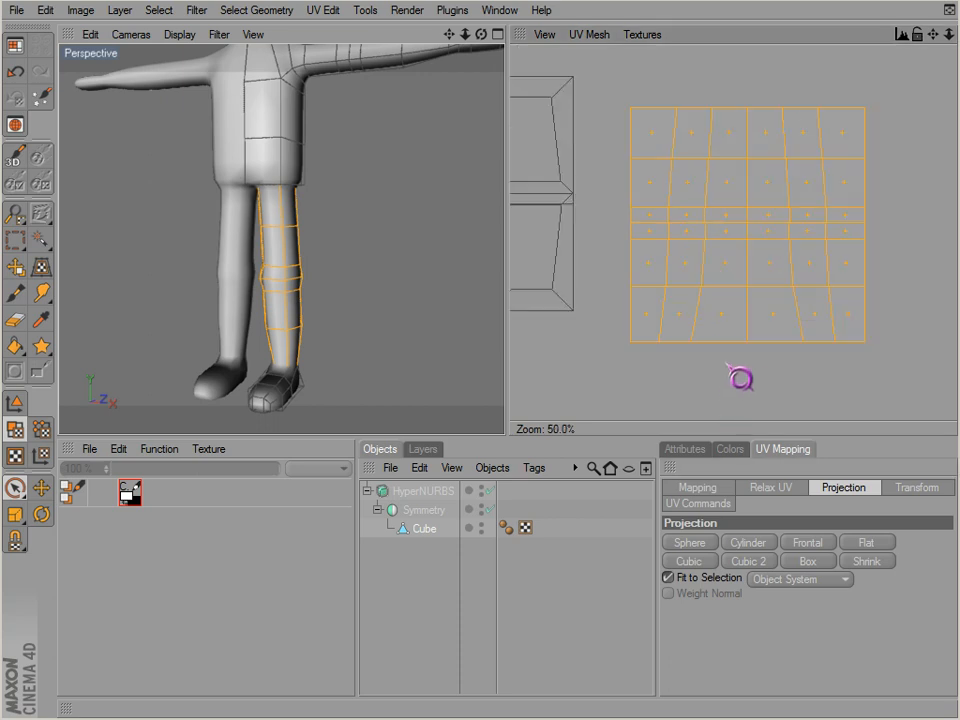
{"action": "left_click", "coordinate": [770, 488]}
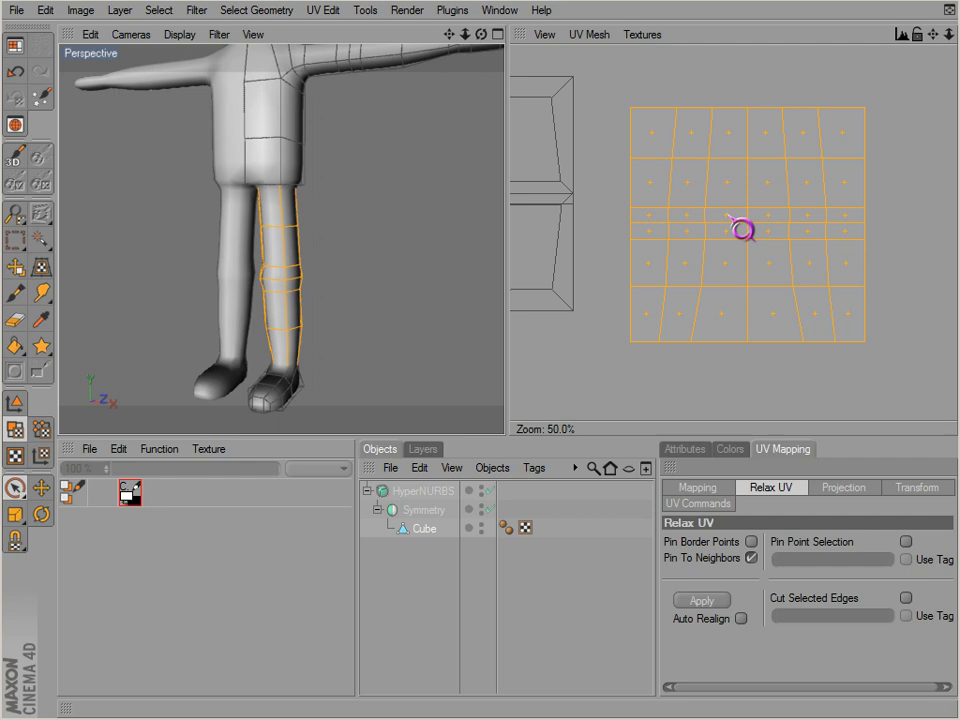
{"action": "left_click", "coordinate": [700, 600]}
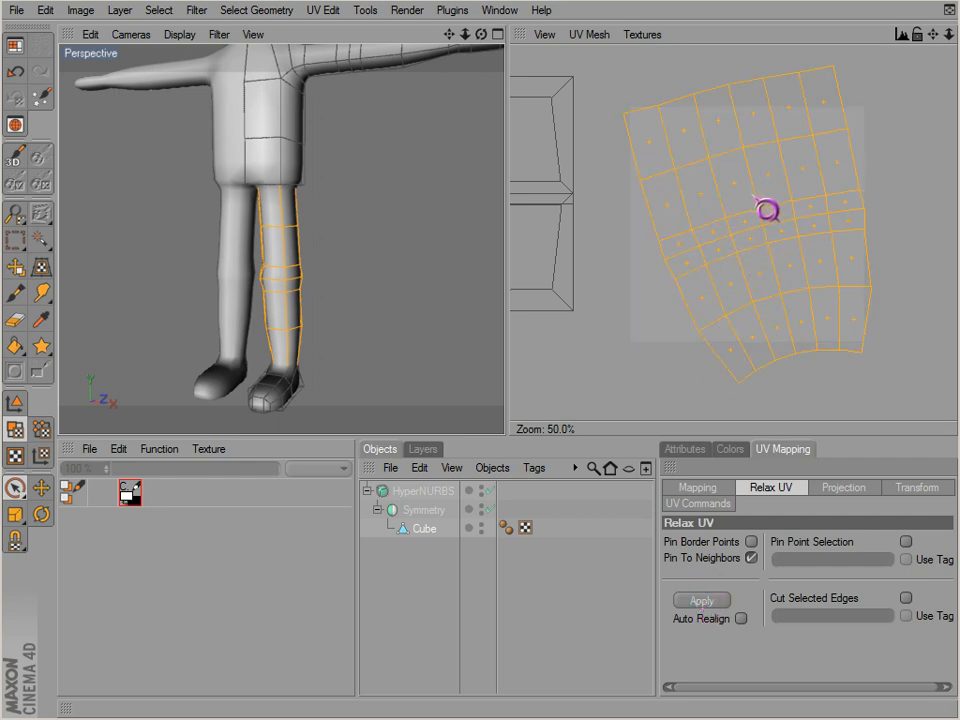
{"action": "mouse_move", "coordinate": [764, 218]}
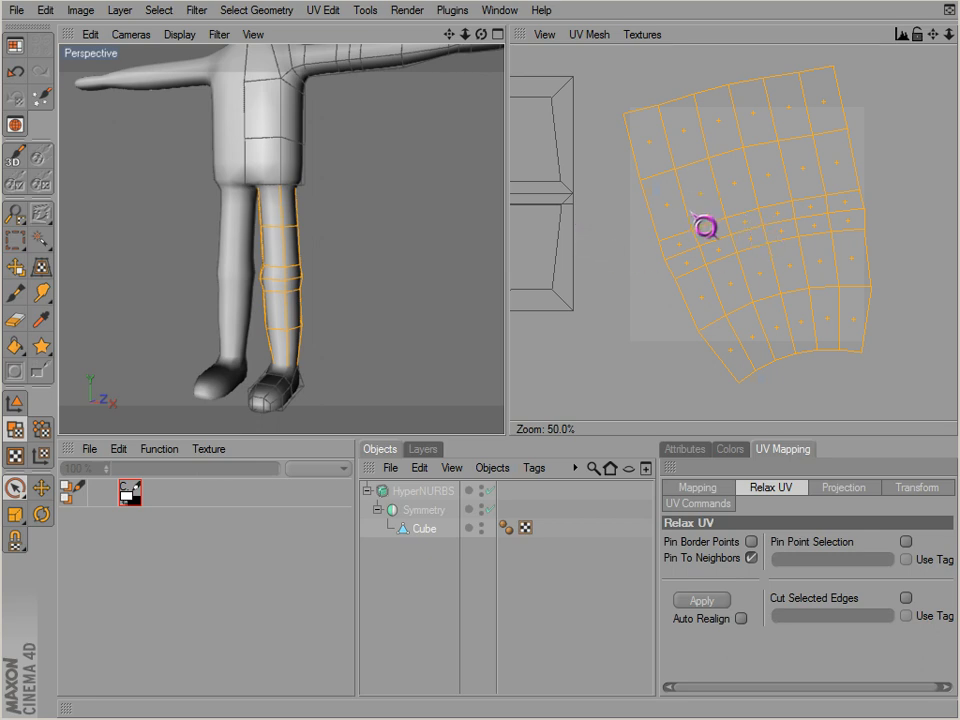
{"action": "left_click", "coordinate": [700, 600]}
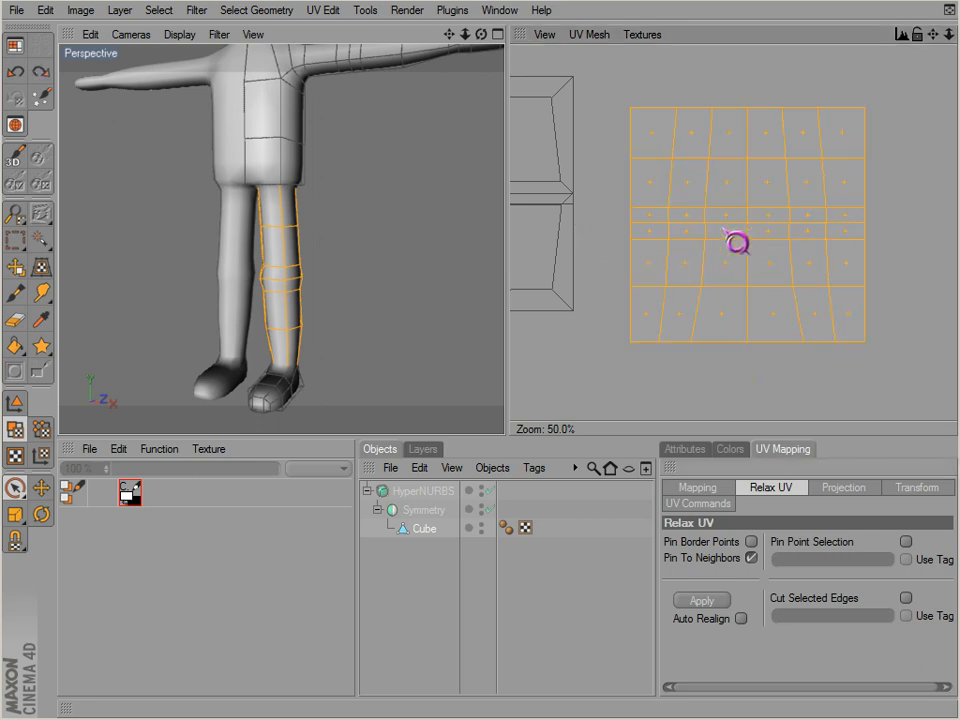
{"action": "mouse_move", "coordinate": [756, 564]}
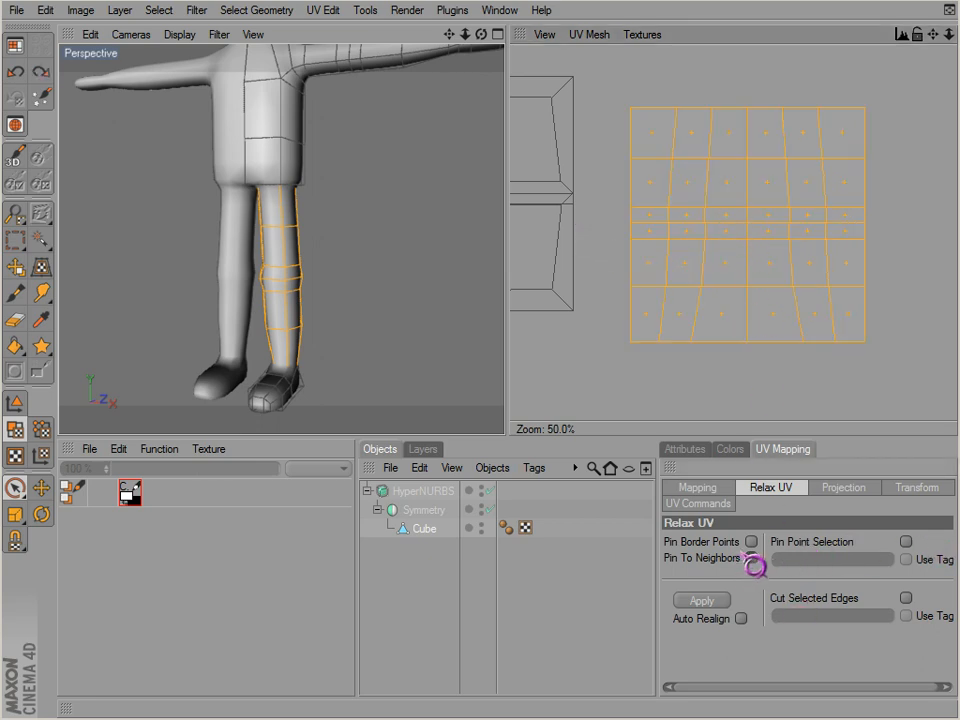
{"action": "left_click", "coordinate": [750, 556]}
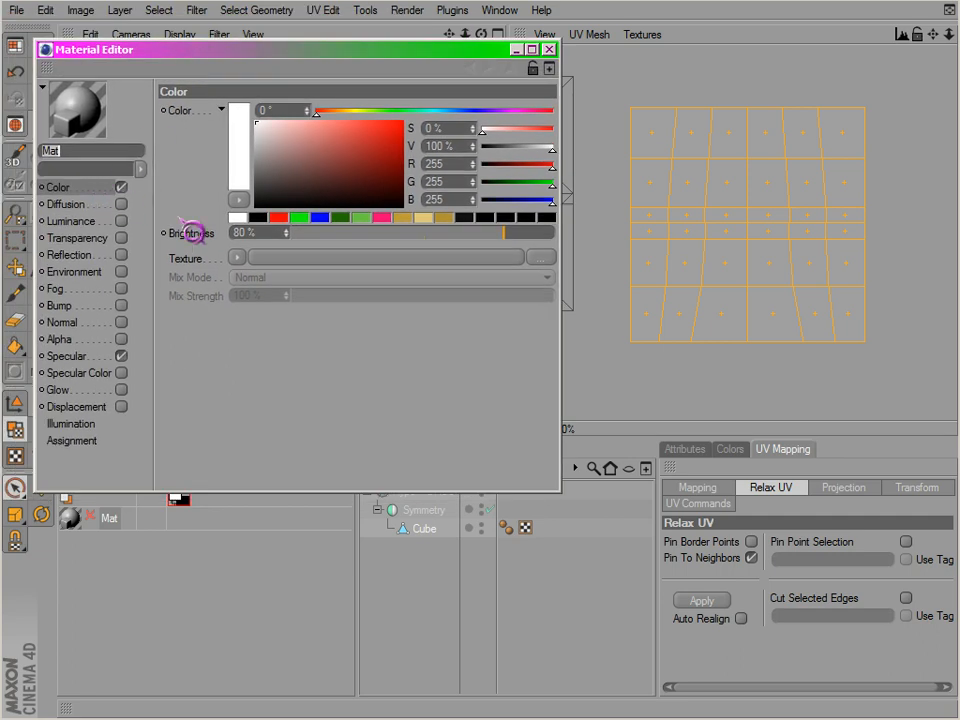
- Load the Tiles shader preset (User > Shaders) into the material's Color texture
{"action": "left_click", "coordinate": [238, 258]}
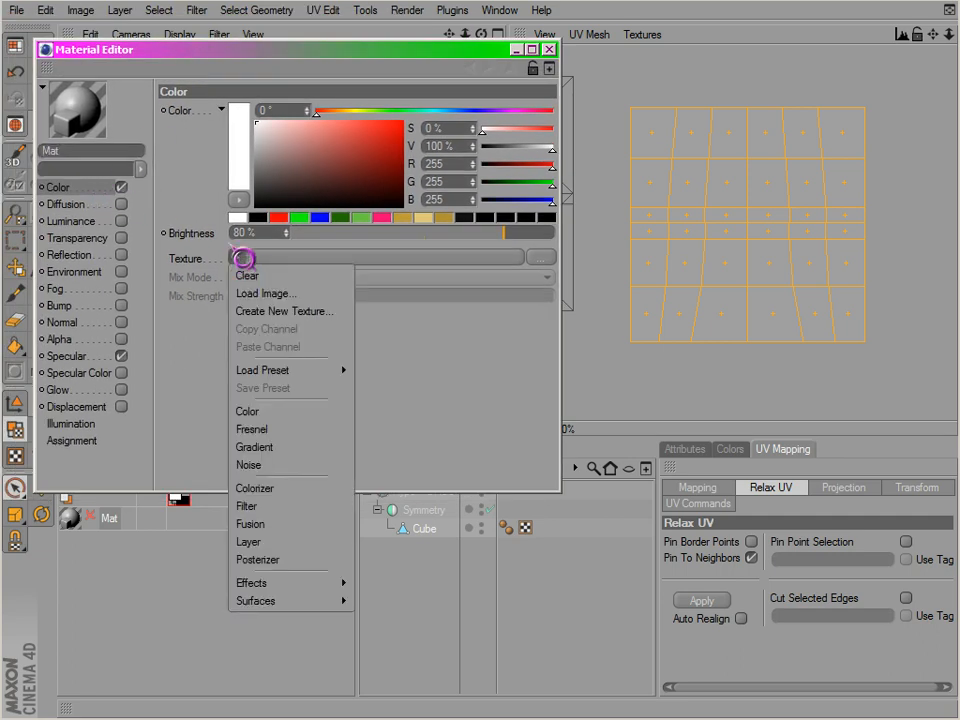
{"action": "left_click", "coordinate": [246, 276]}
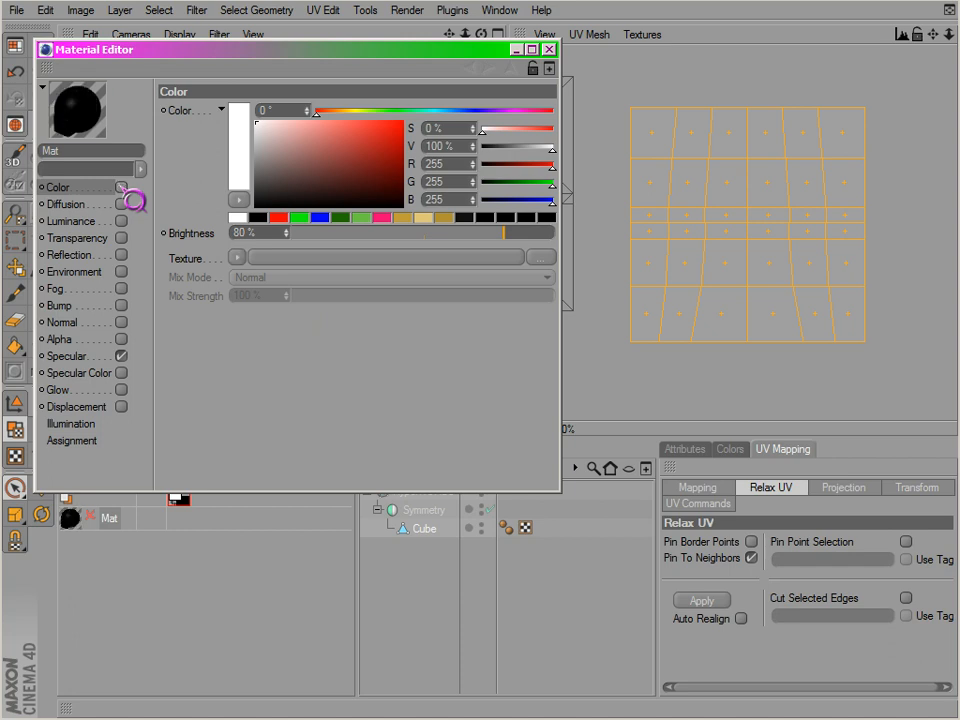
{"action": "left_click", "coordinate": [236, 256]}
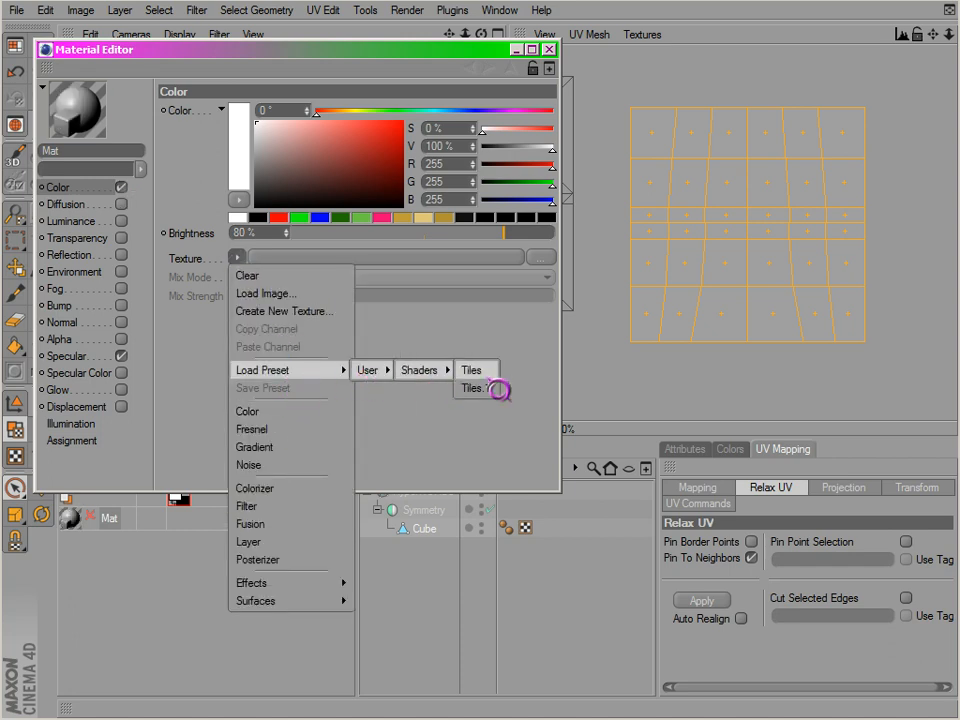
{"action": "left_click", "coordinate": [470, 388]}
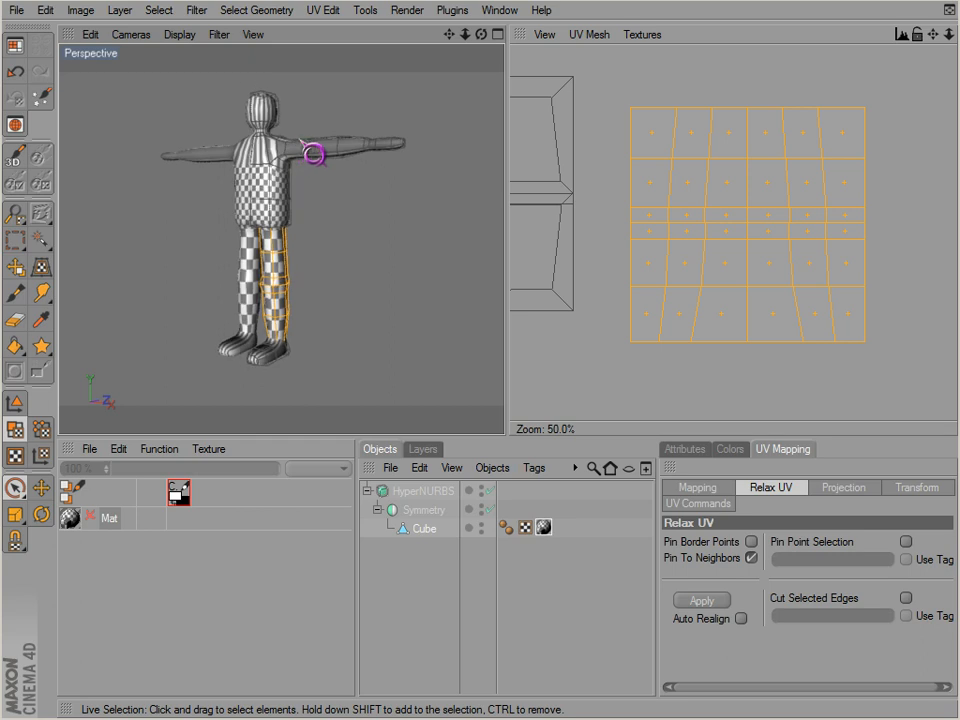
{"action": "mouse_move", "coordinate": [416, 192]}
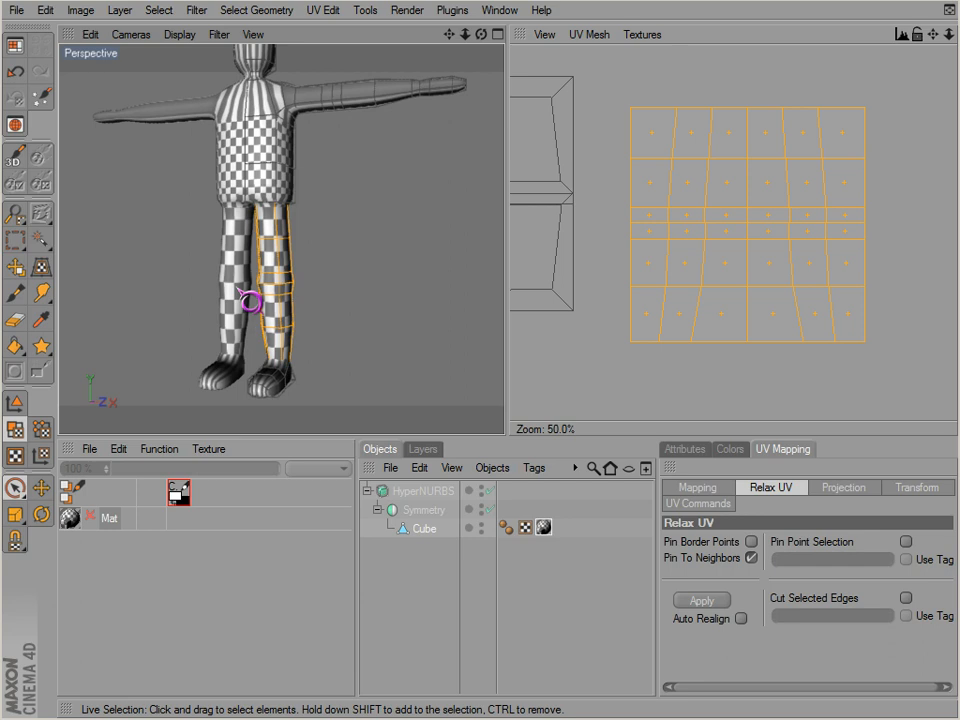
- Select the lower leg polygons and apply Relax UV while the checker pattern shows on the leg
{"action": "left_click", "coordinate": [700, 600]}
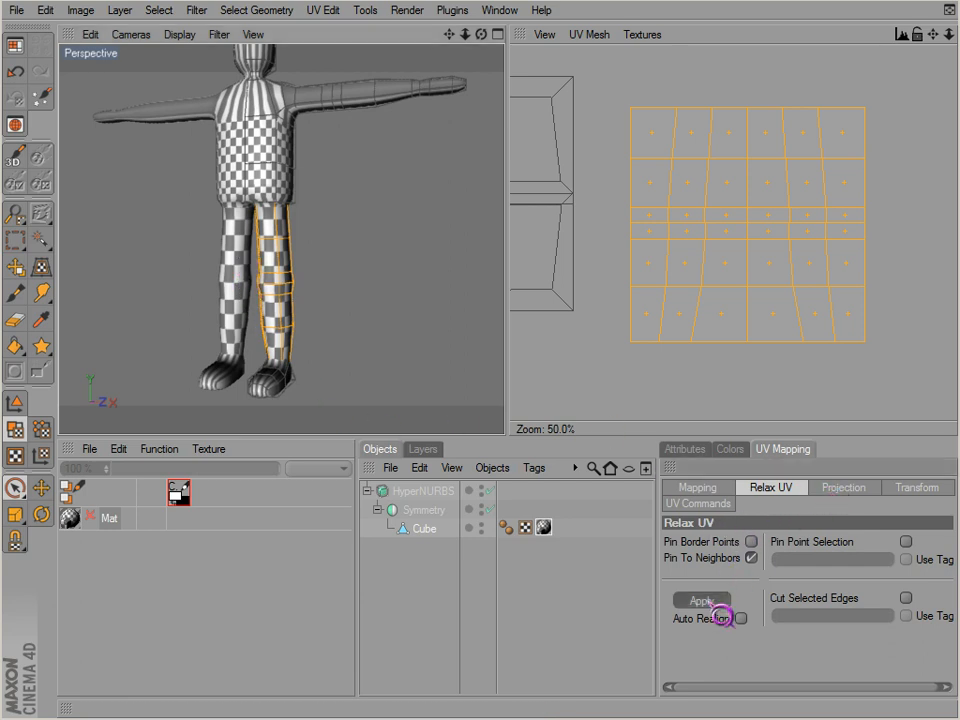
{"action": "left_click", "coordinate": [702, 600]}
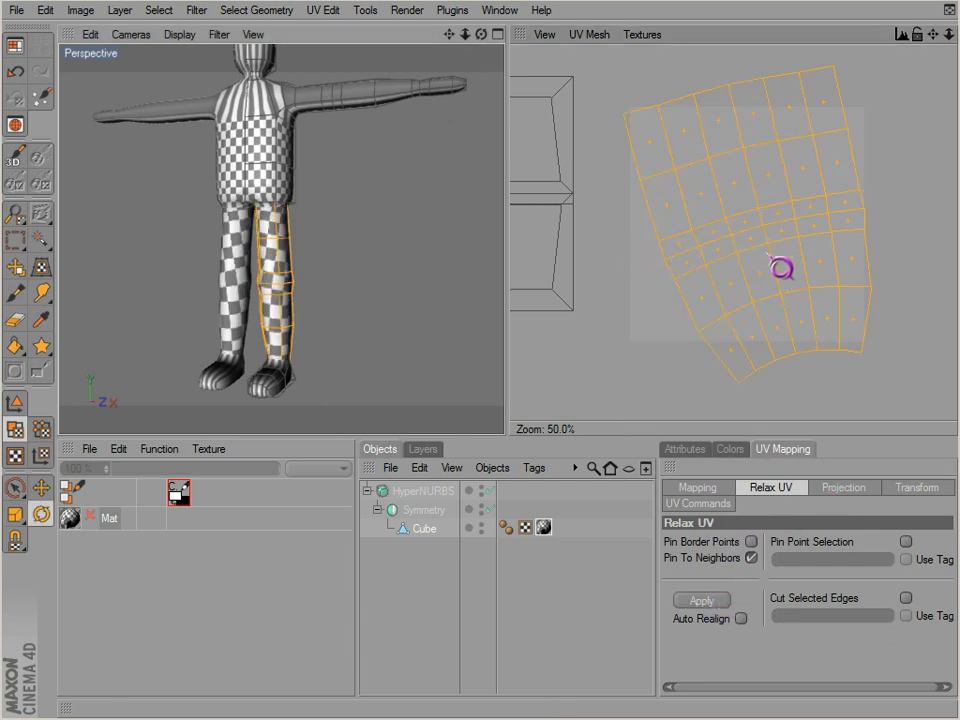
{"action": "left_click", "coordinate": [700, 600]}
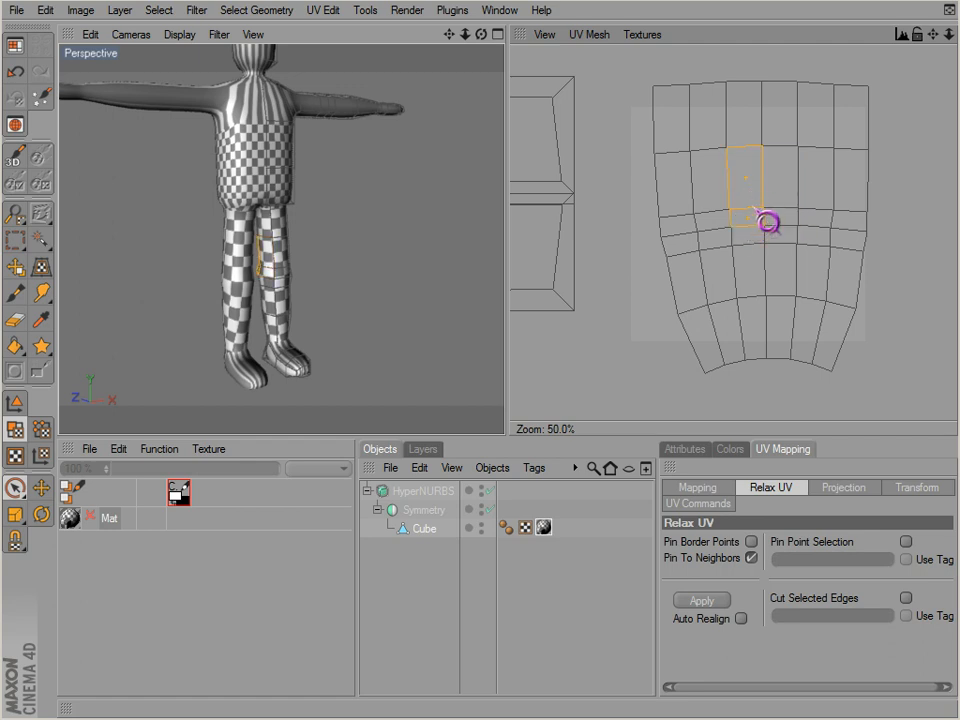
- Arrange the leg islands side by side and enable Point snapping for the Move tool
{"action": "scroll", "scroll_direction": "down", "scroll_amount": 3}
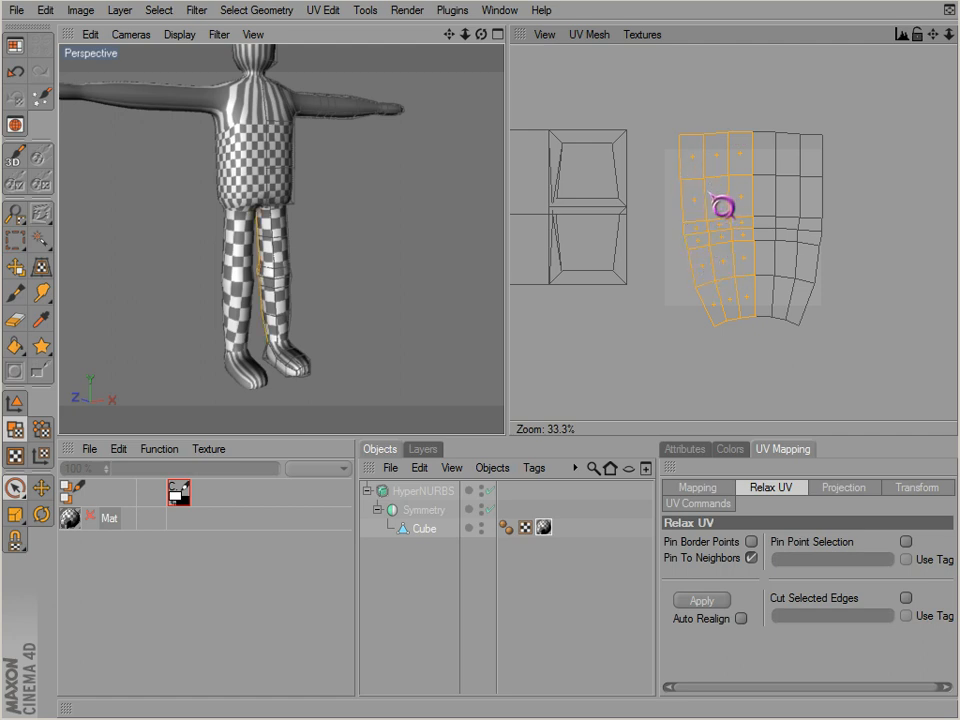
{"action": "mouse_move", "coordinate": [550, 436]}
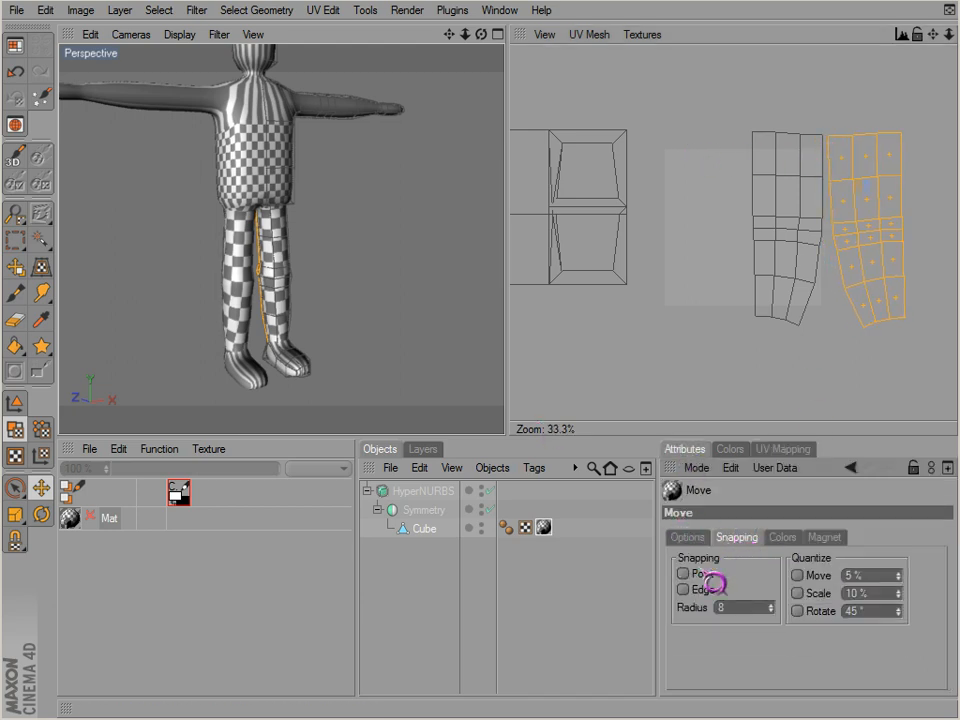
{"action": "left_click", "coordinate": [684, 572]}
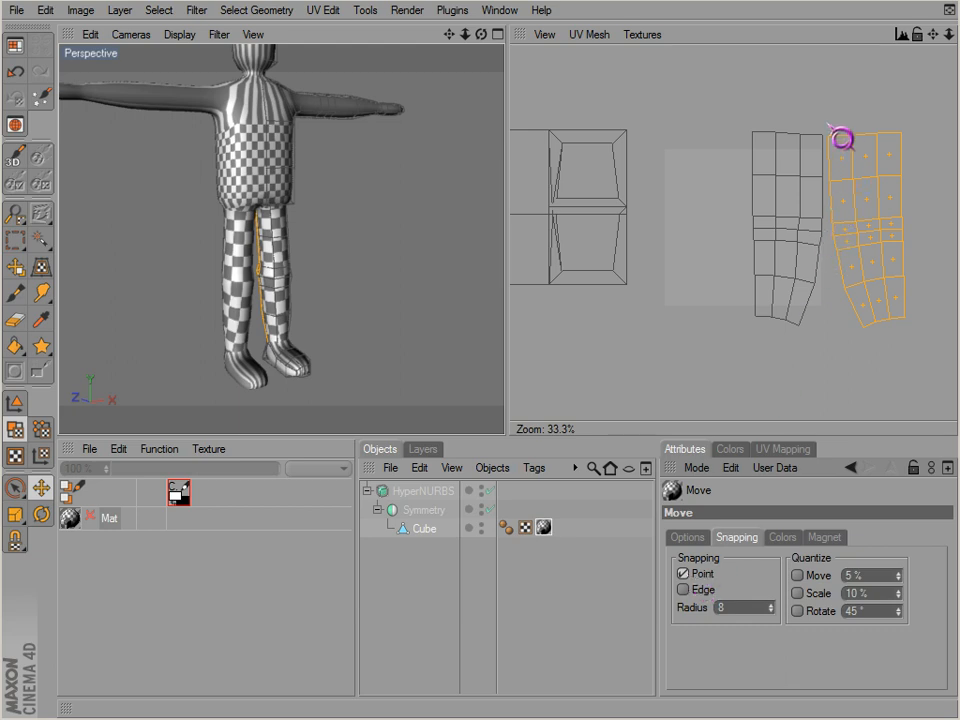
{"action": "scroll", "scroll_direction": "up", "scroll_amount": 3}
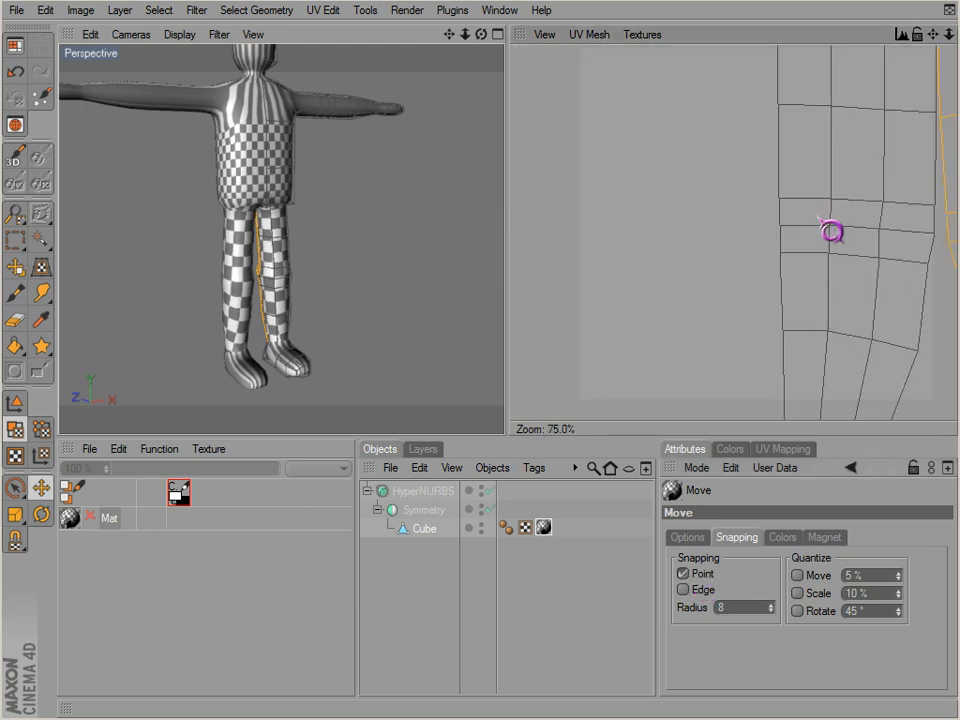
{"action": "scroll", "scroll_direction": "down", "scroll_amount": 3}
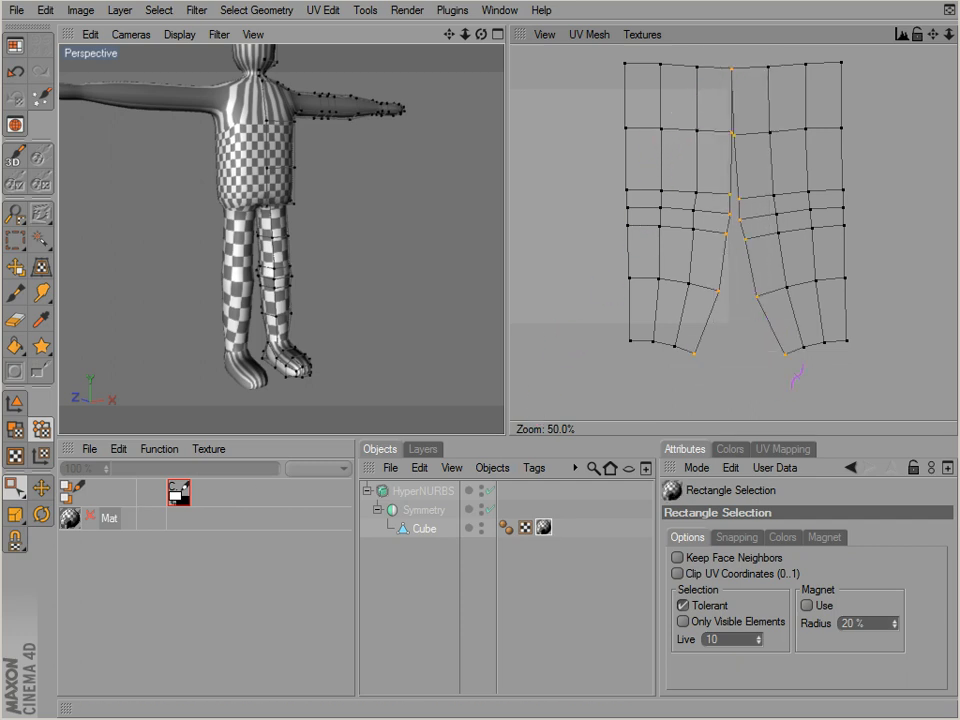
- In UV Commands, select the points along the legs' shared seam and apply Mirror V
{"action": "left_click", "coordinate": [782, 448]}
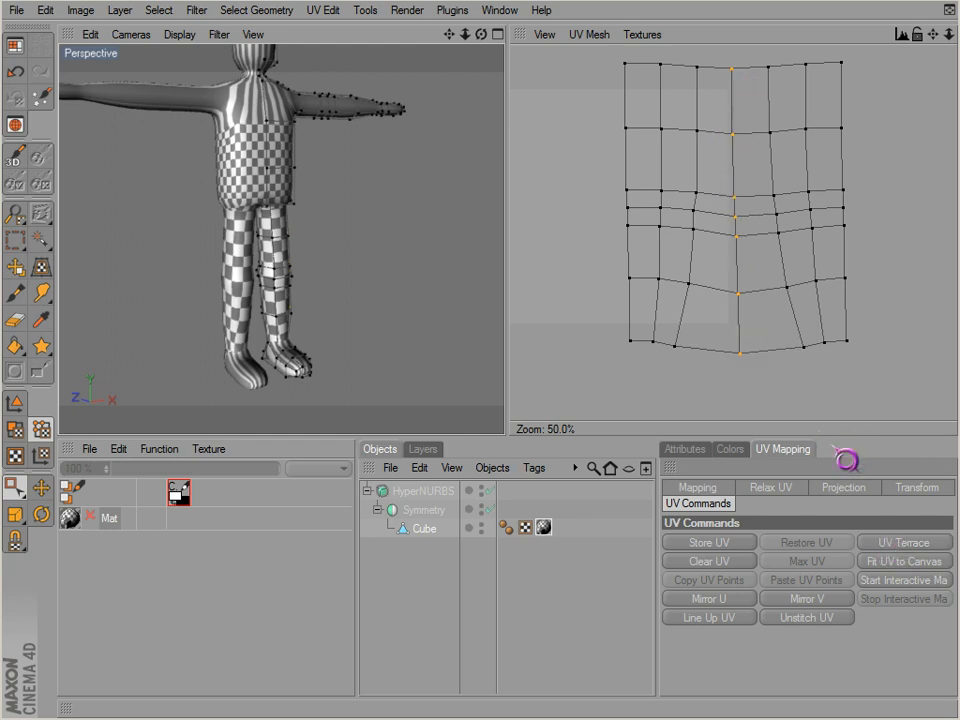
{"action": "scroll", "scroll_direction": "down", "scroll_amount": 3}
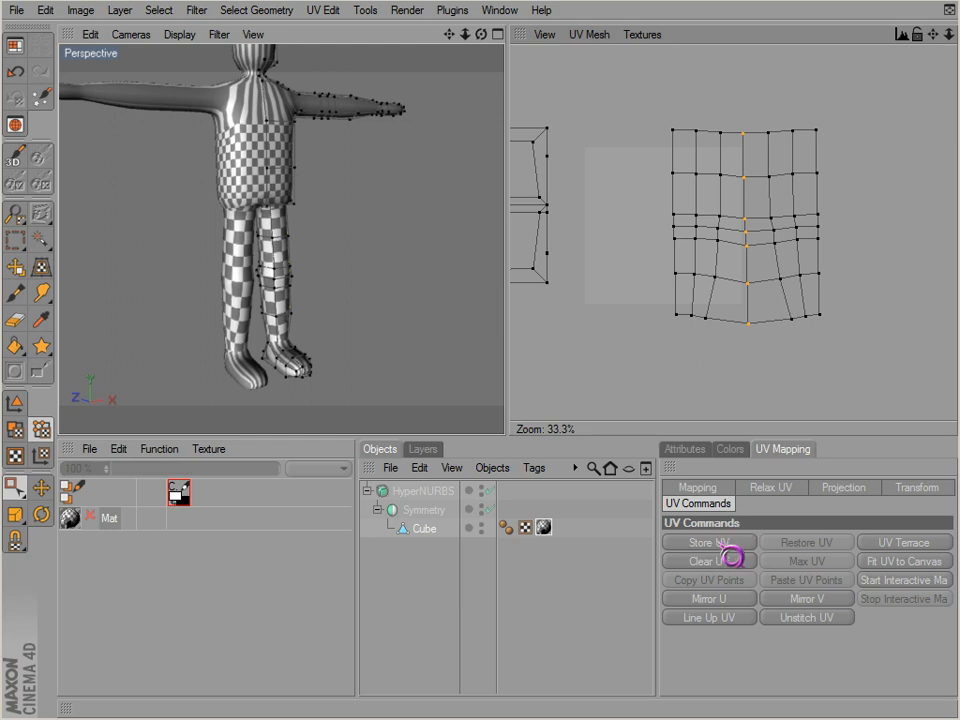
{"action": "mouse_move", "coordinate": [668, 252]}
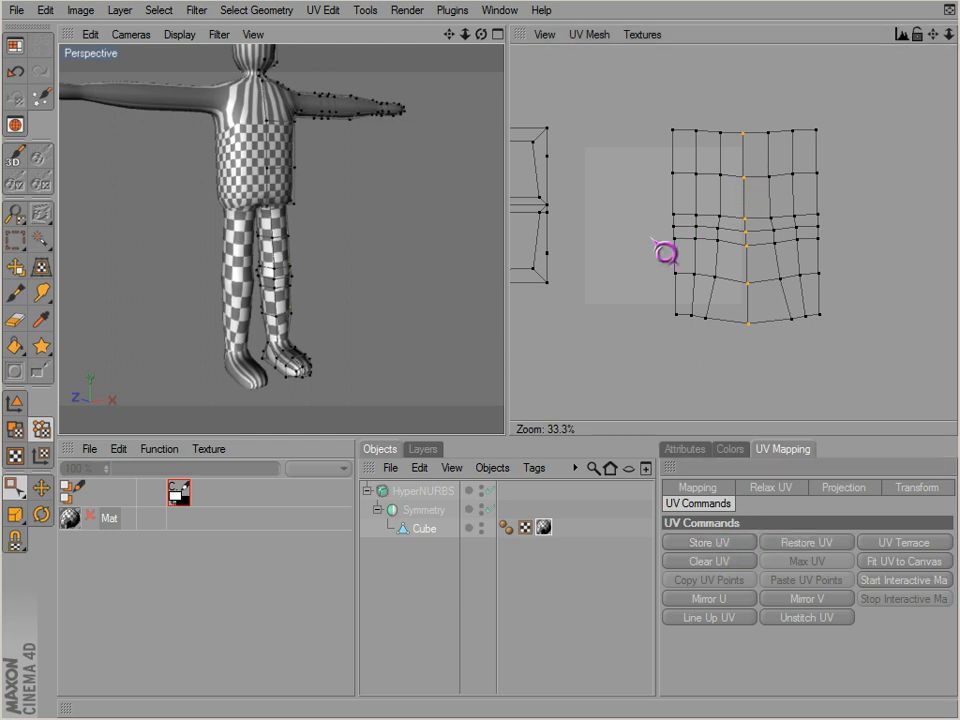
{"action": "left_click_drag", "start_coordinate": [670, 250], "coordinate": [764, 258]}
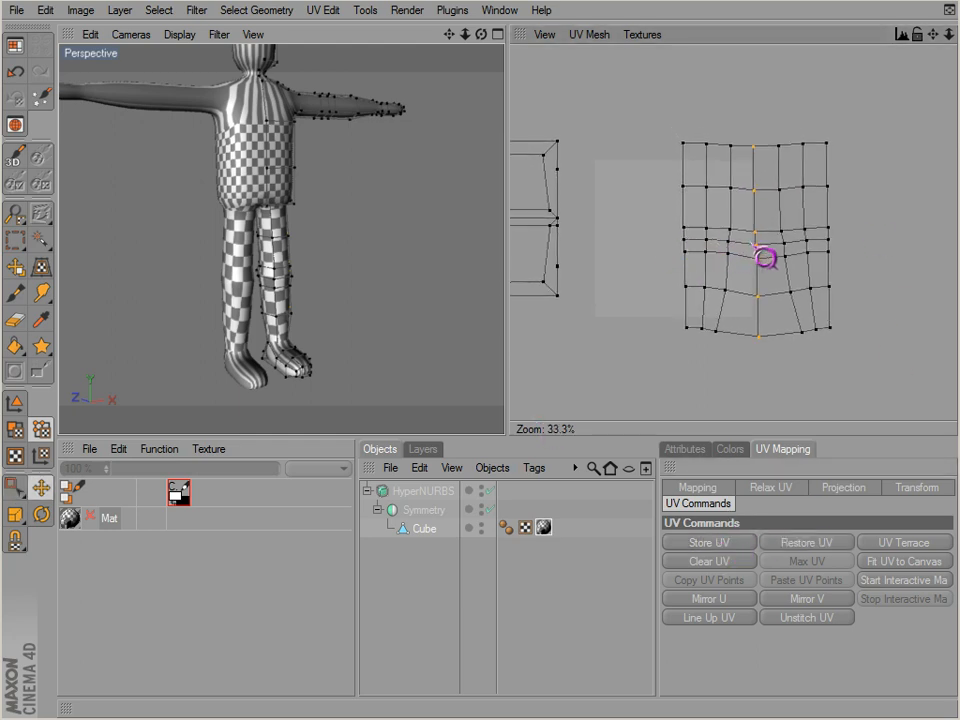
{"action": "left_click_drag", "start_coordinate": [764, 258], "coordinate": [670, 292]}
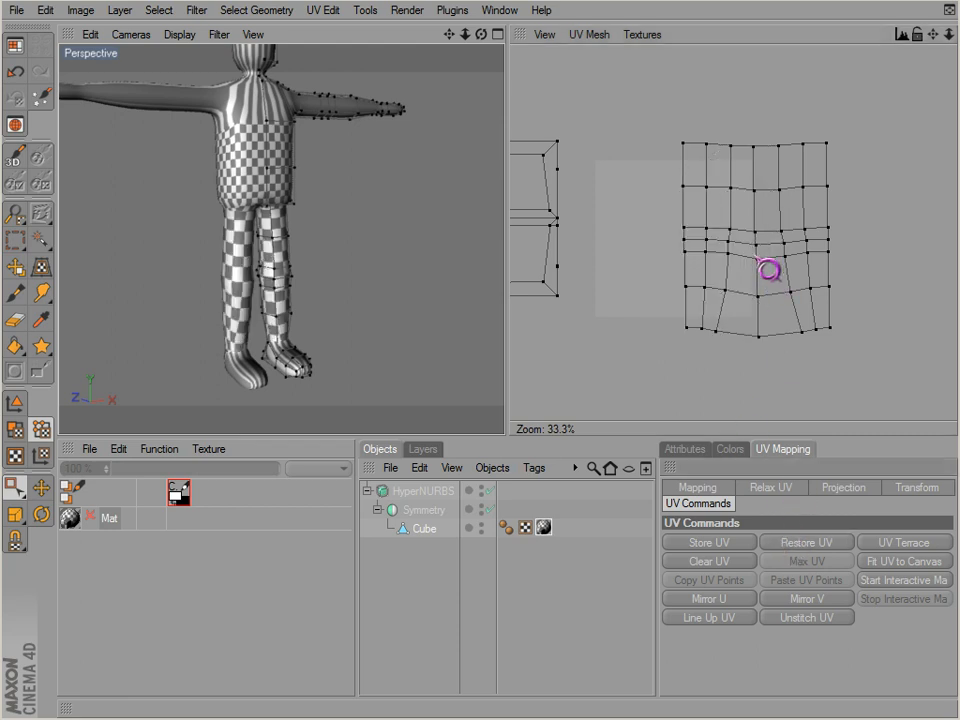
{"action": "left_click", "coordinate": [806, 540]}
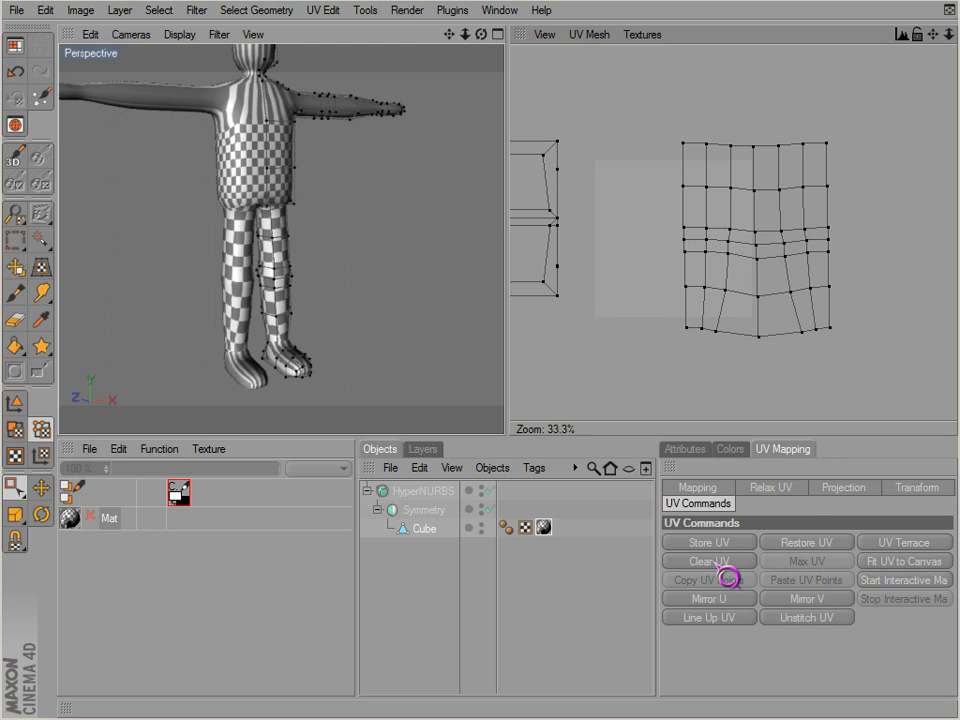
{"action": "left_click", "coordinate": [708, 560]}
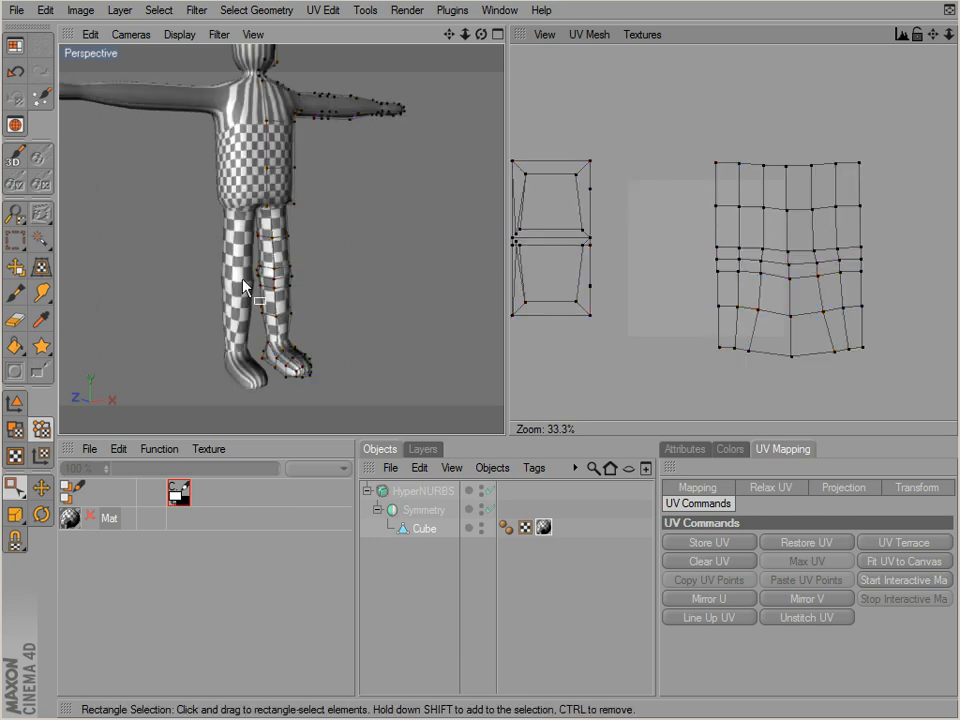
- Select the left leg strip's UV polygons and Unstitch UV to detach it from its neighbour
{"action": "left_click", "coordinate": [808, 560]}
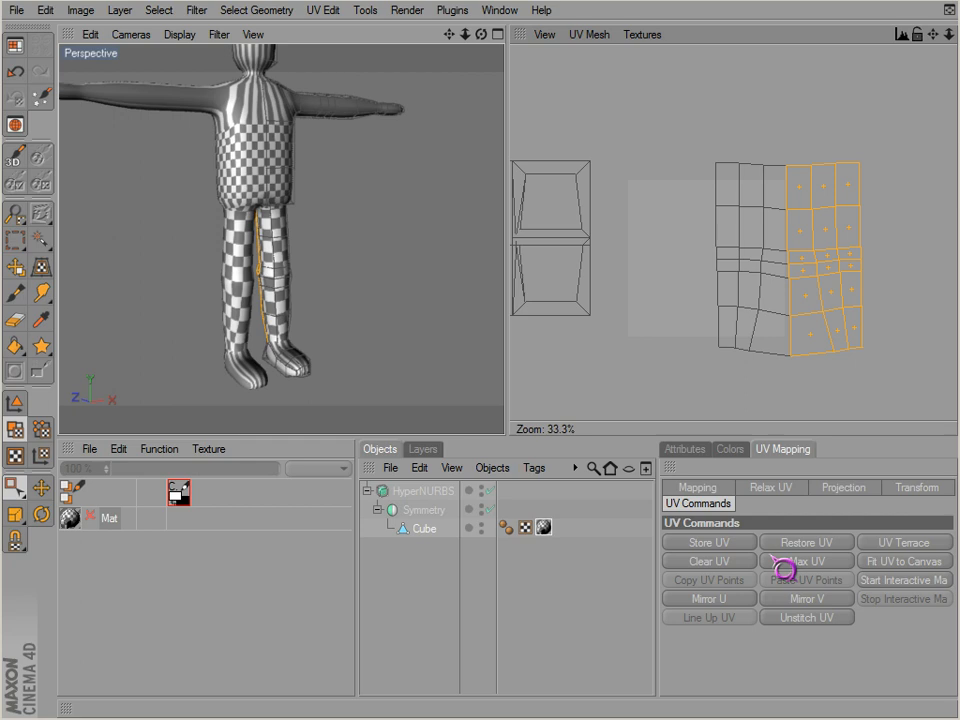
{"action": "left_click", "coordinate": [808, 560]}
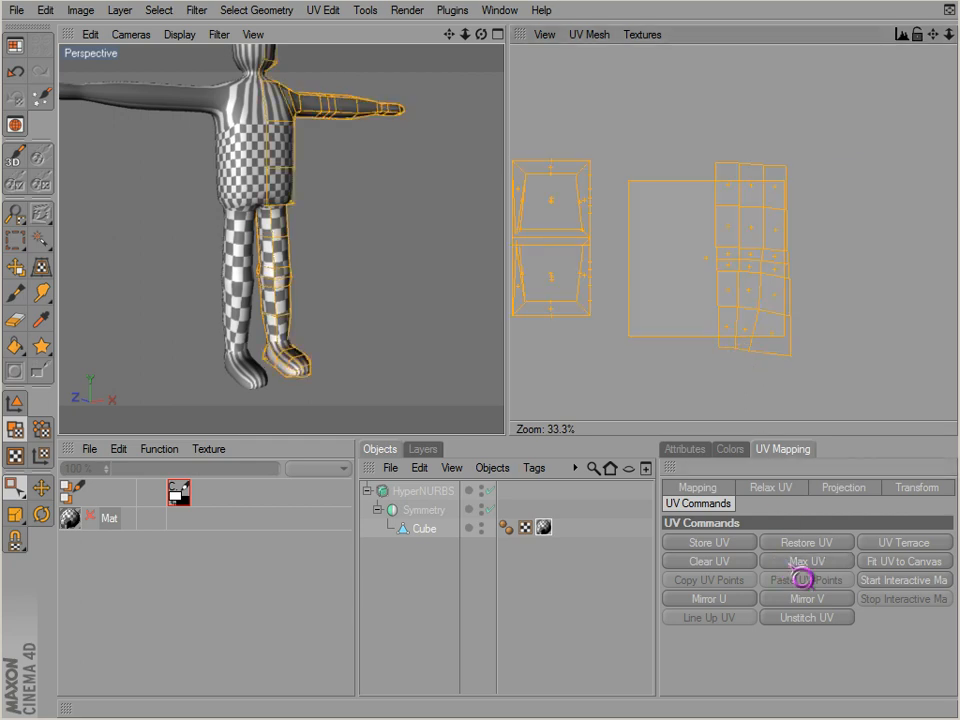
{"action": "left_click", "coordinate": [806, 560]}
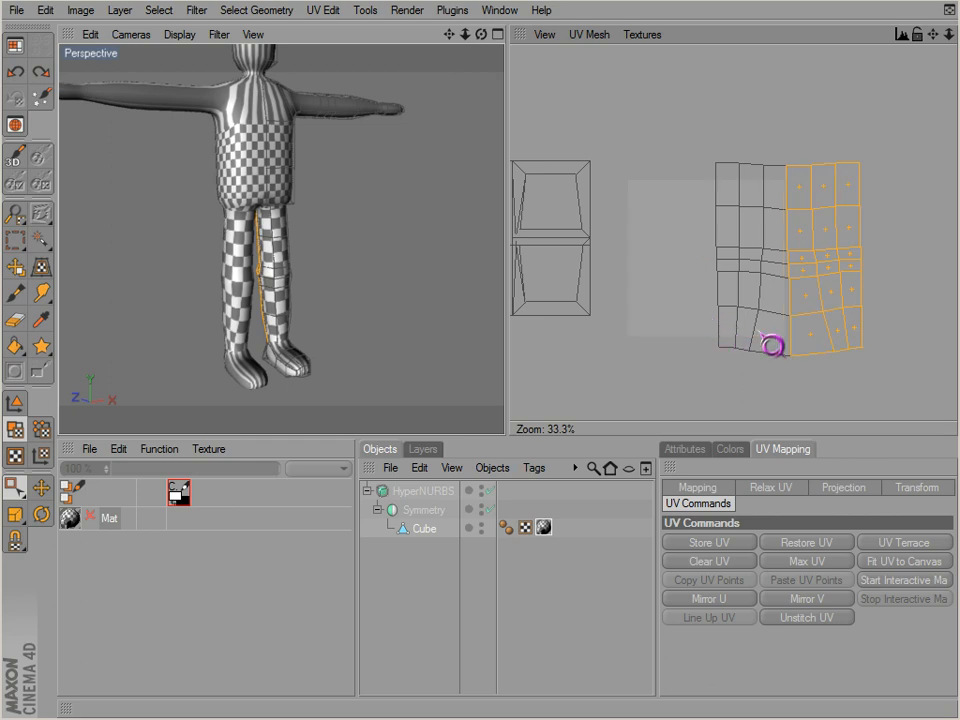
{"action": "left_click", "coordinate": [806, 598]}
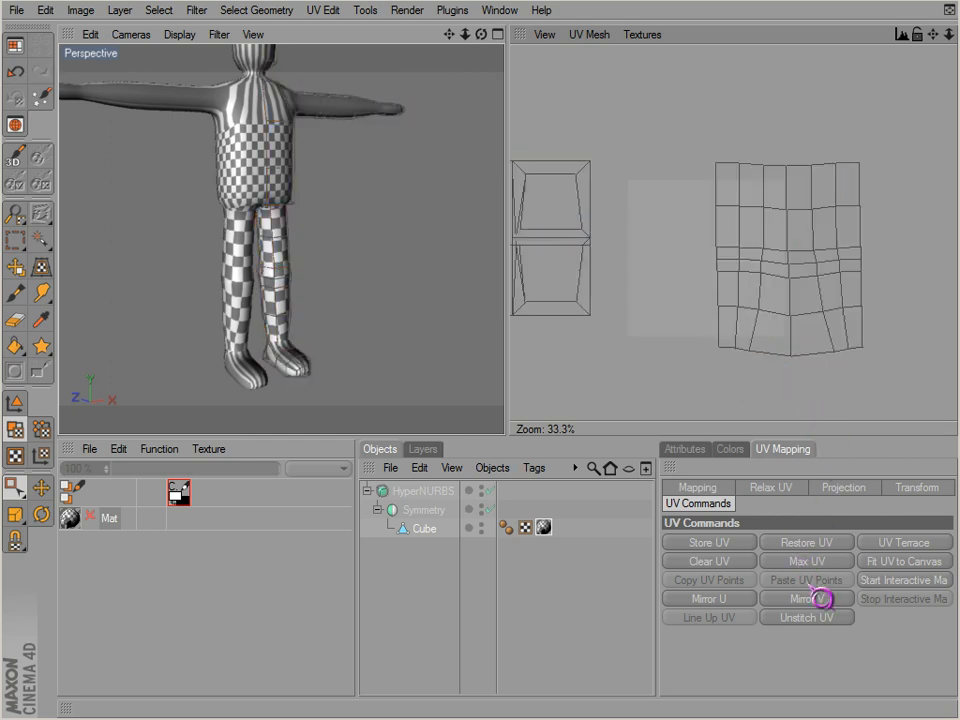
{"action": "left_click", "coordinate": [806, 598]}
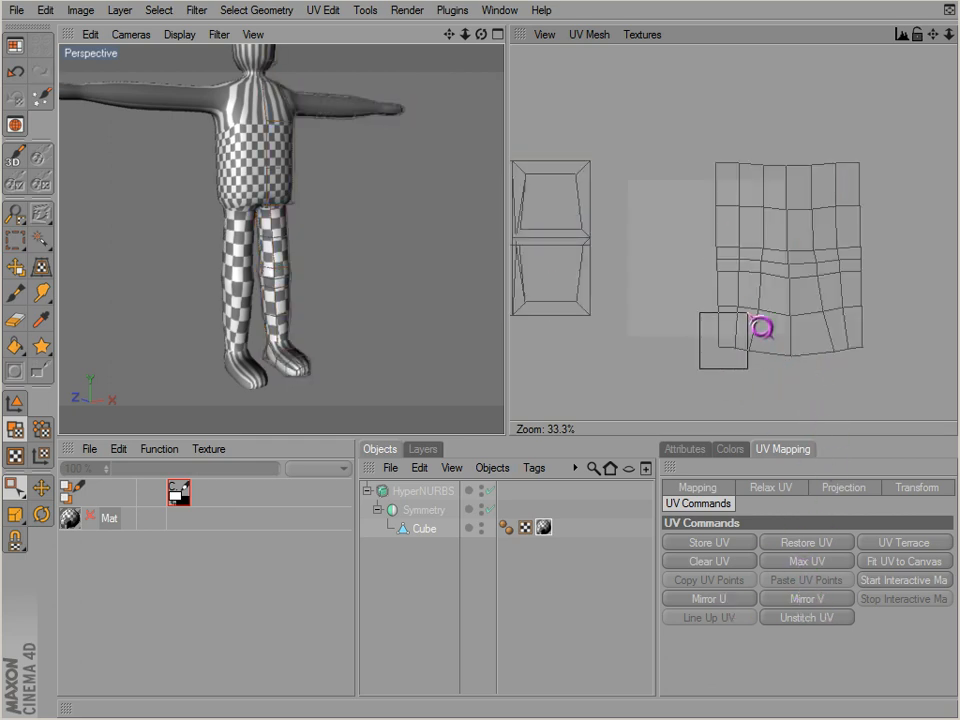
{"action": "left_click", "coordinate": [808, 560]}
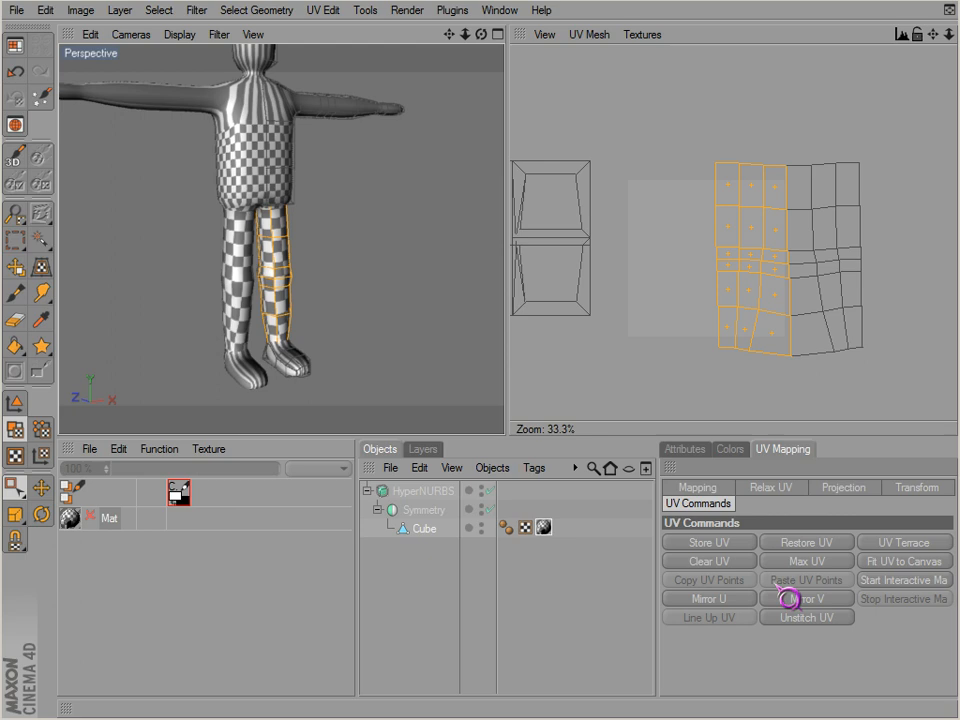
{"action": "left_click", "coordinate": [806, 598]}
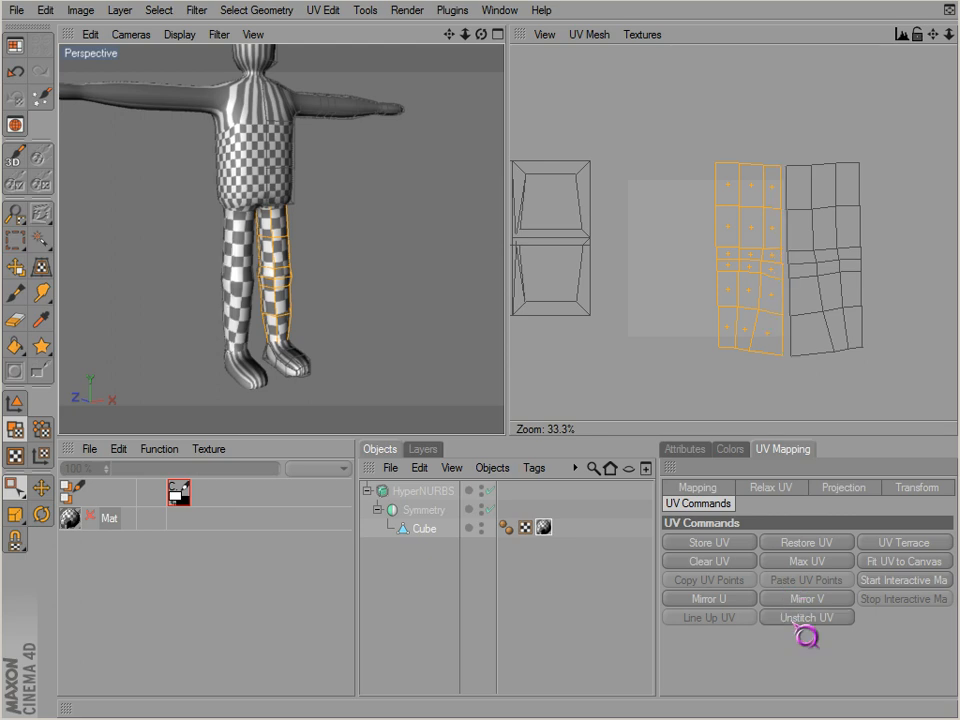
{"action": "scroll", "scroll_direction": "up", "scroll_amount": 3}
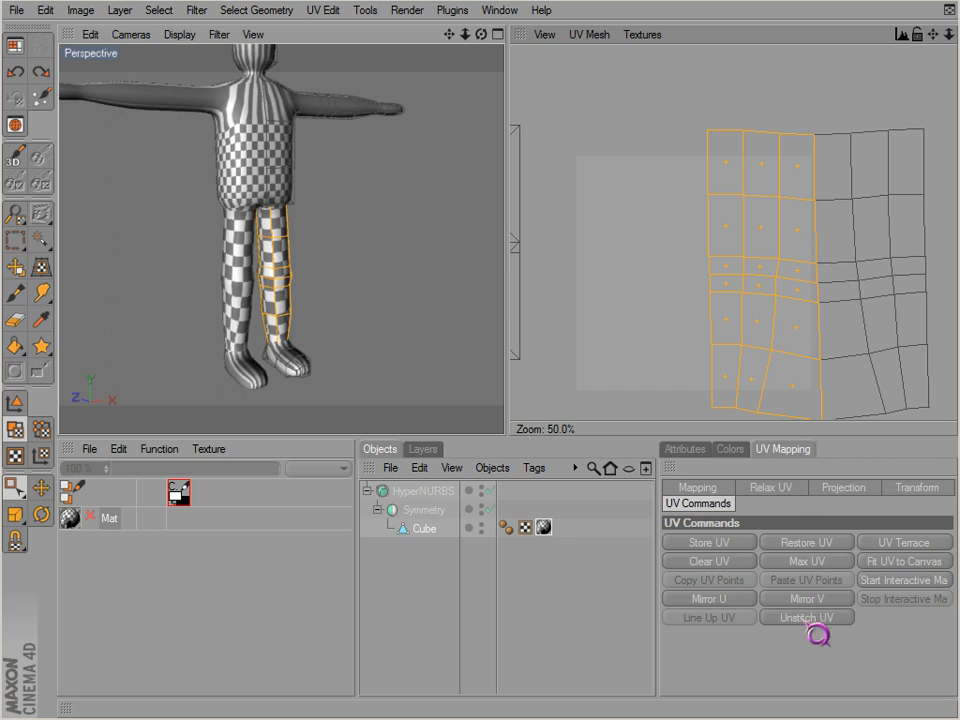
{"action": "left_click", "coordinate": [806, 616]}
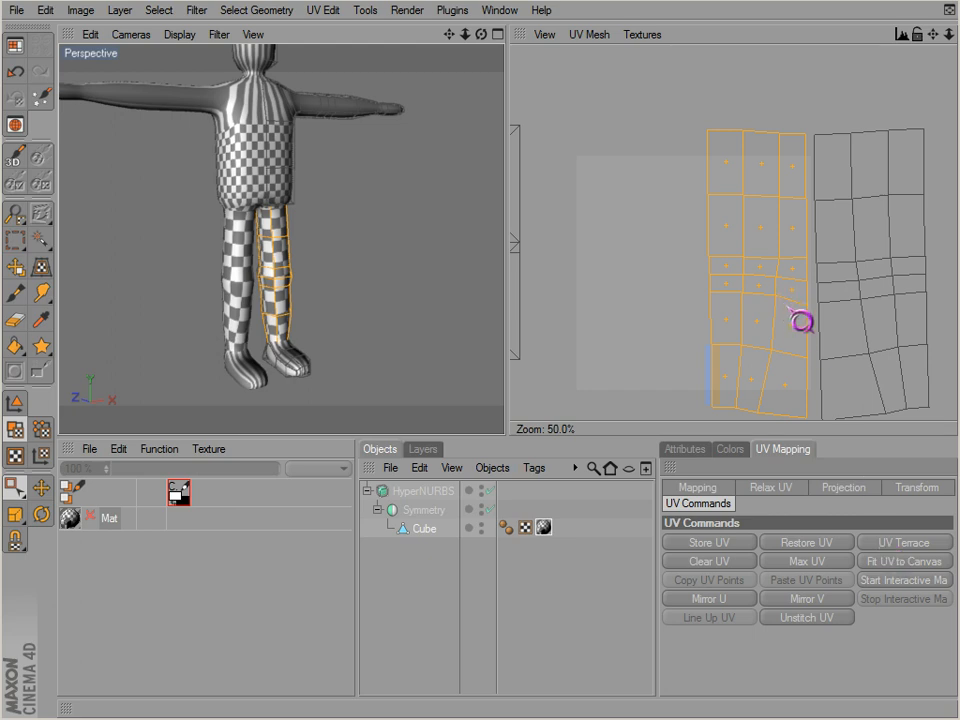
- Snap the left leg strip back against the other and select a polygon on the lower leg
{"action": "left_click_drag", "start_coordinate": [804, 320], "coordinate": [790, 236]}
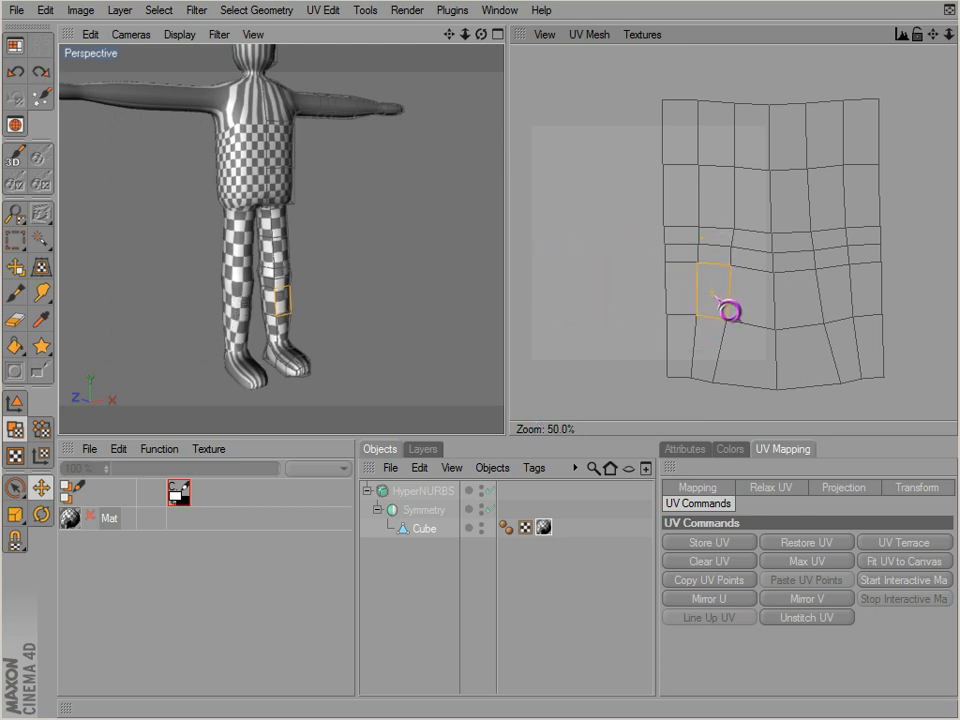
{"action": "scroll", "scroll_direction": "down", "scroll_amount": 3}
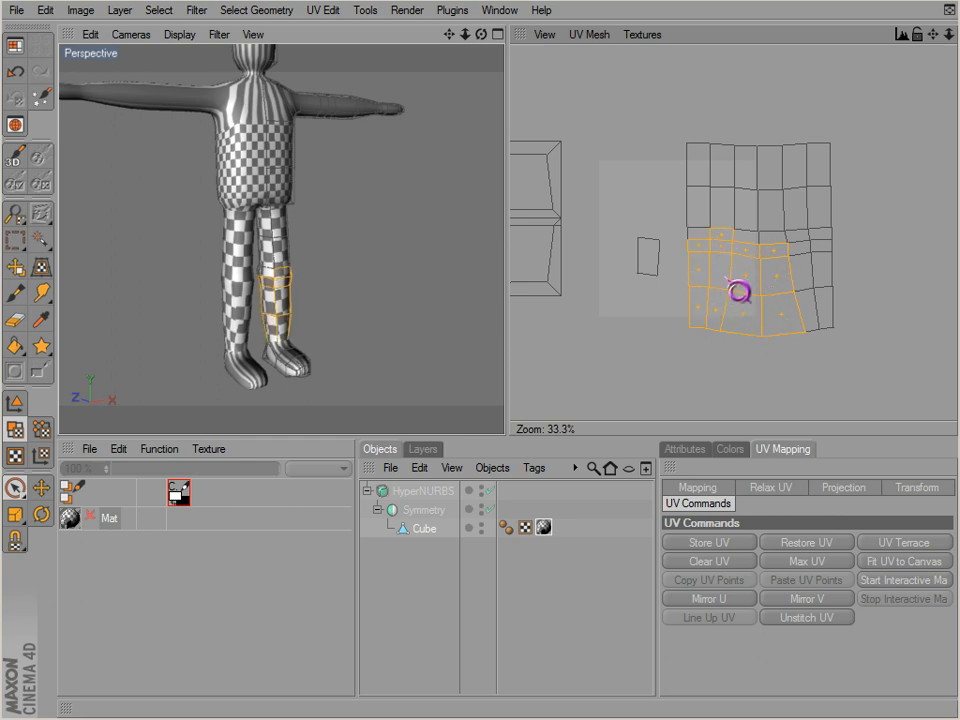
{"action": "left_click", "coordinate": [718, 272]}
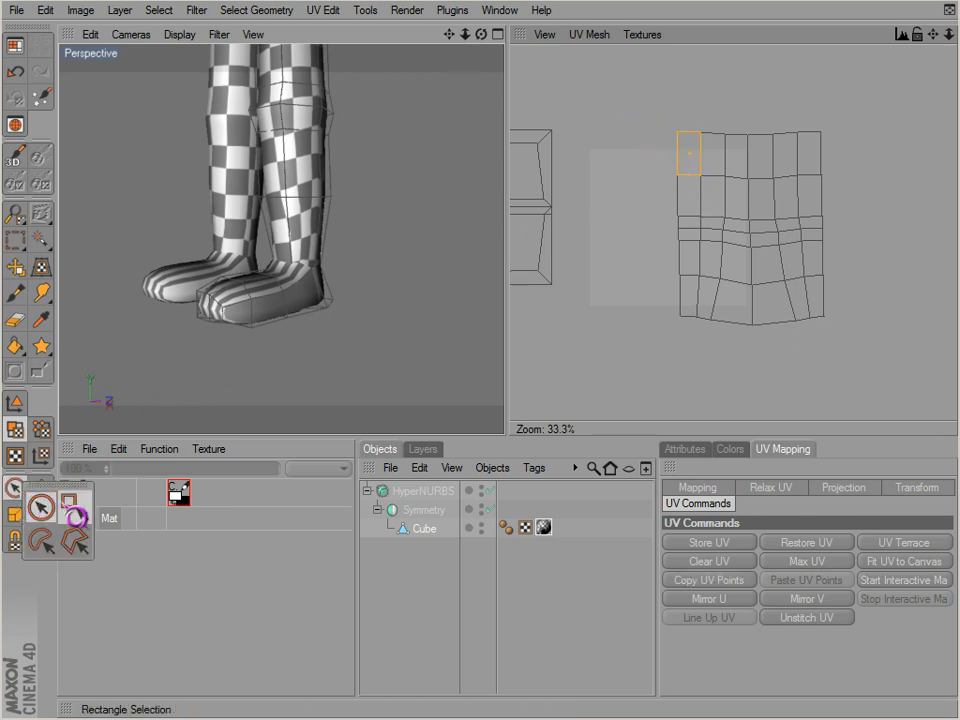
- Select the upper leg polygons and apply a UV projection, making them a separate island
{"action": "left_click", "coordinate": [844, 488]}
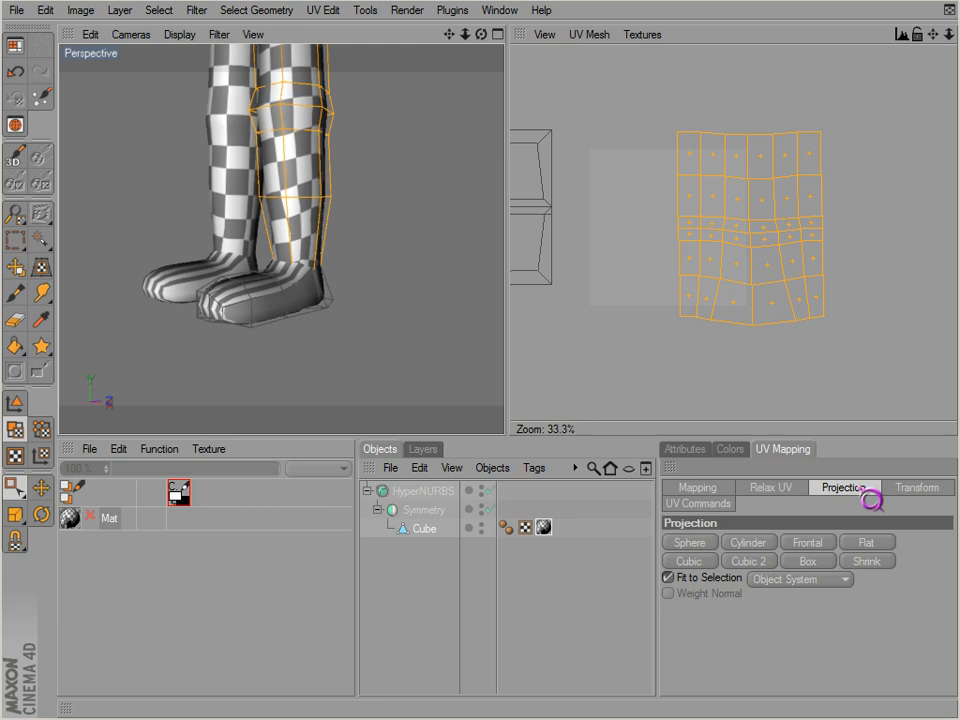
{"action": "left_click", "coordinate": [772, 488]}
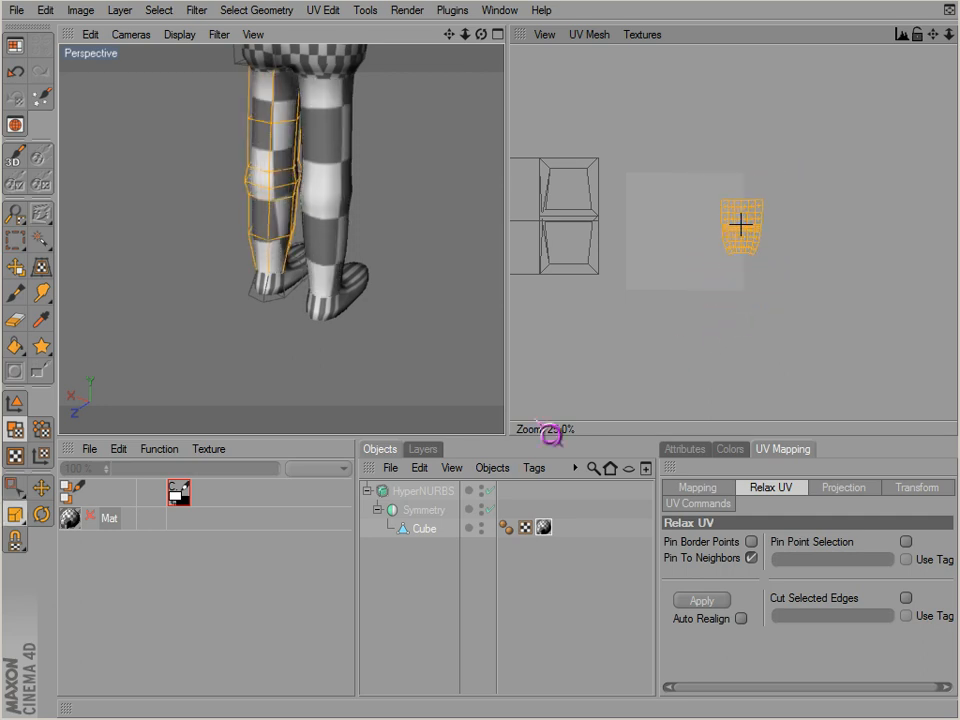
{"action": "left_click_drag", "start_coordinate": [740, 224], "coordinate": [710, 310]}
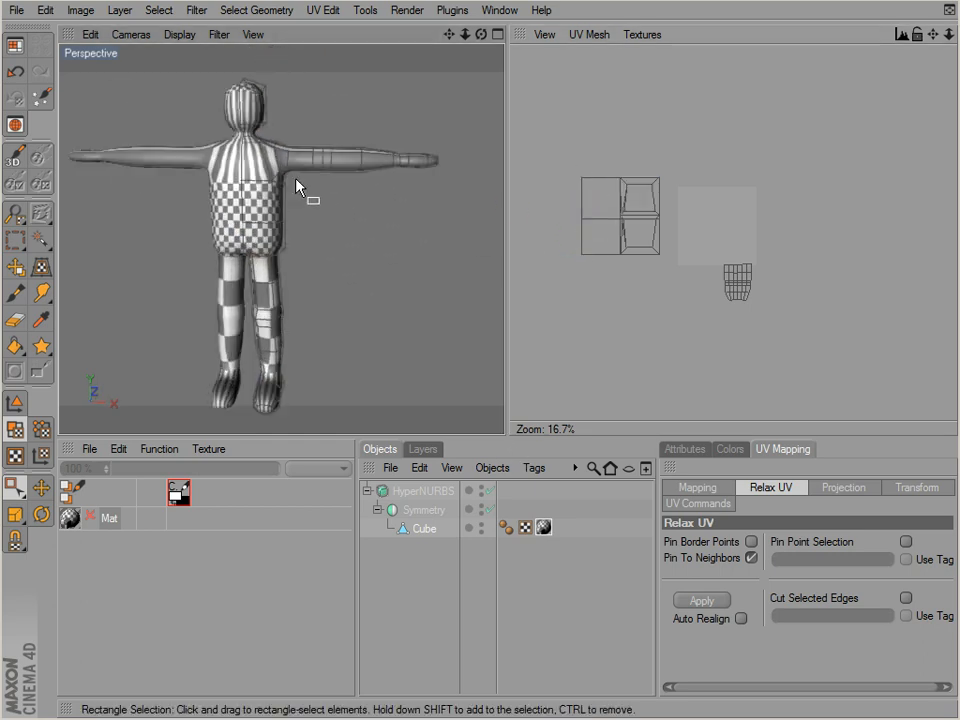
- Rectangle-select the arm polygons, inspect them in the Startup layout with Rotate, then return to BodyPaint UV
{"action": "left_click_drag", "start_coordinate": [300, 184], "coordinate": [248, 248]}
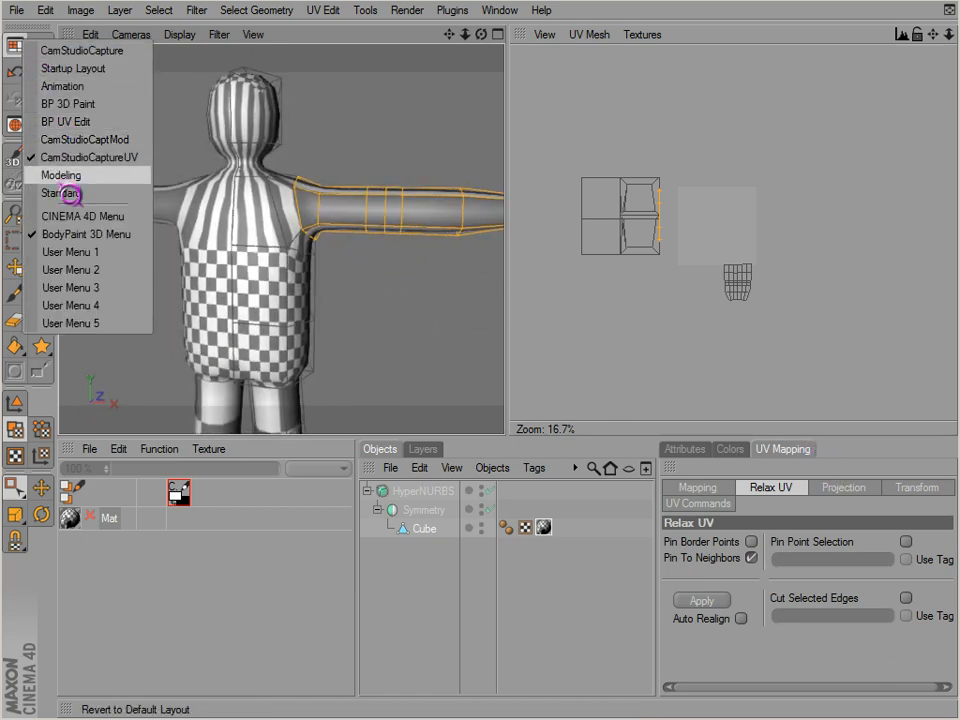
{"action": "left_click", "coordinate": [62, 192]}
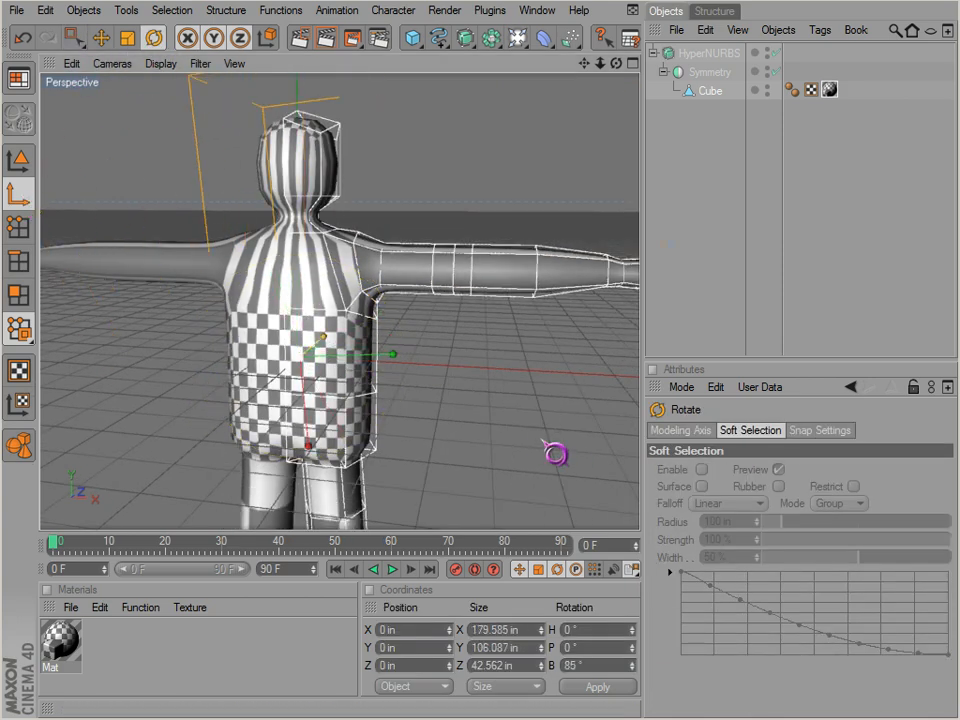
{"action": "left_click_drag", "start_coordinate": [556, 456], "coordinate": [520, 284]}
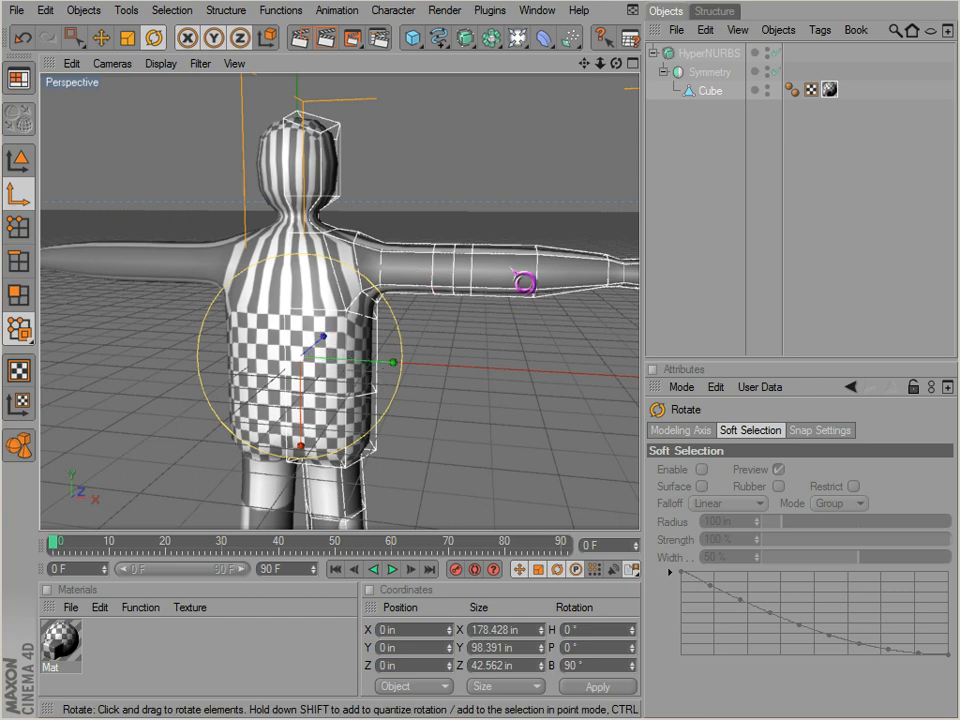
{"action": "left_click", "coordinate": [14, 76]}
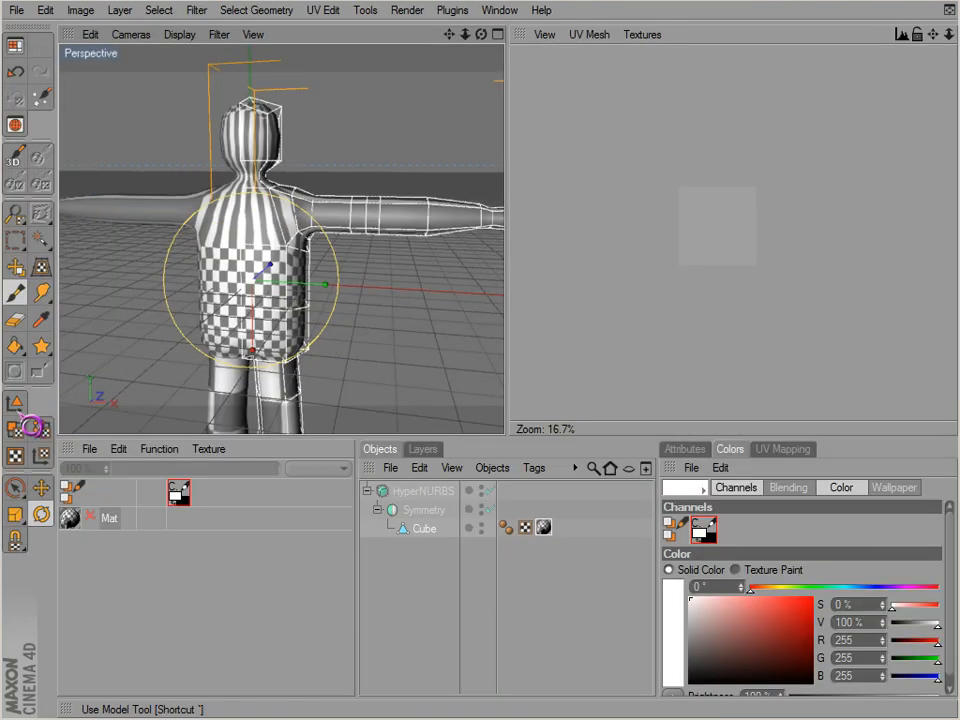
- Apply a Cylinder projection to the arm UVs and relax them into a fan-shaped island
{"action": "left_click", "coordinate": [782, 448]}
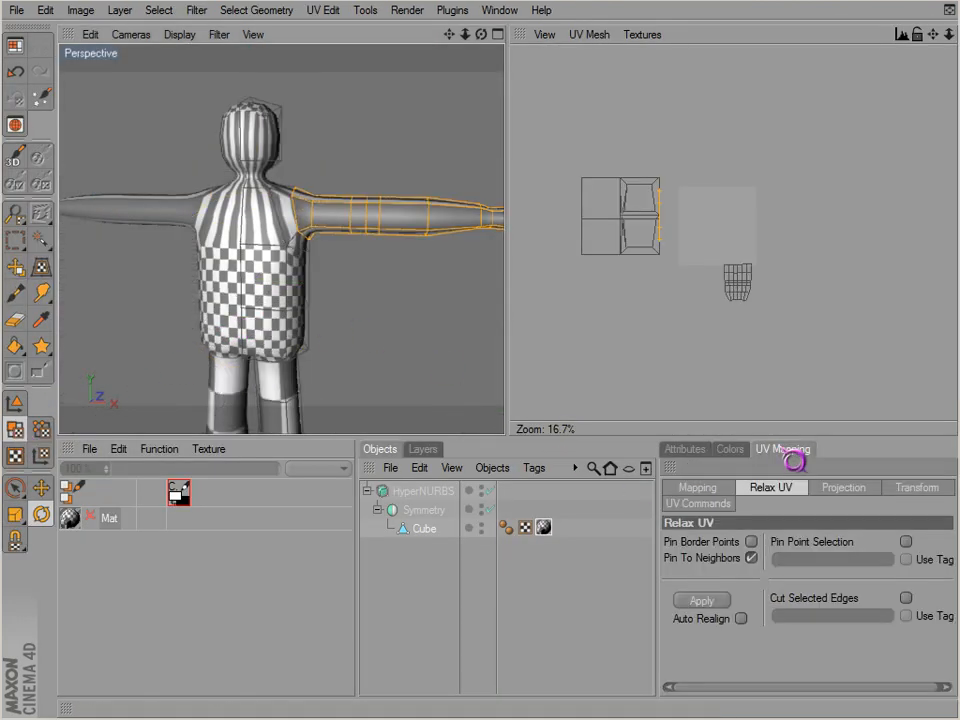
{"action": "left_click", "coordinate": [844, 488]}
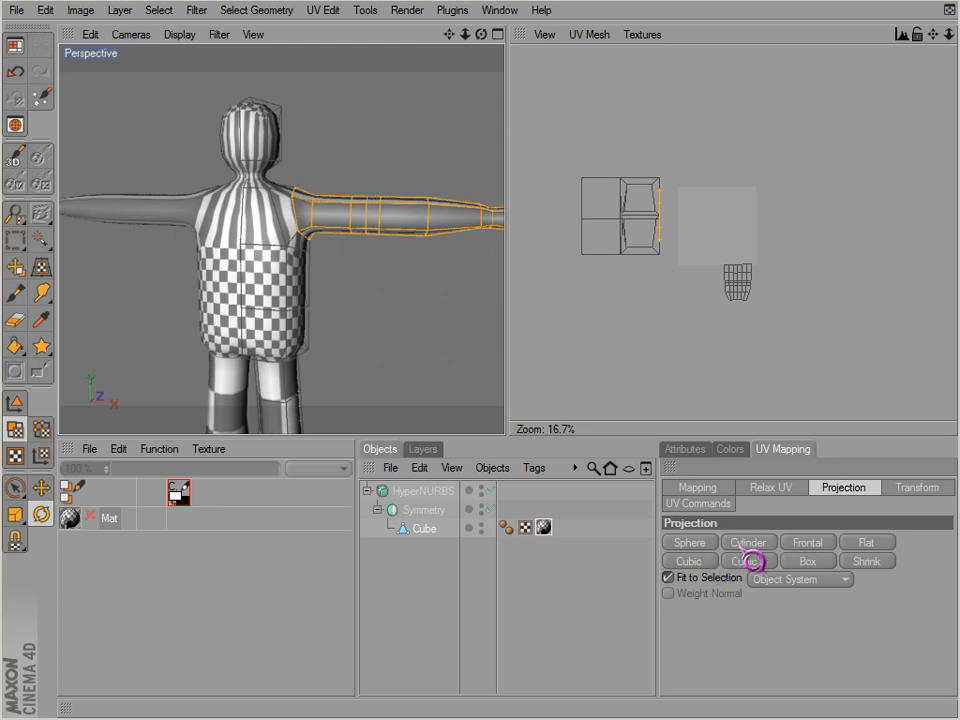
{"action": "left_click", "coordinate": [748, 560]}
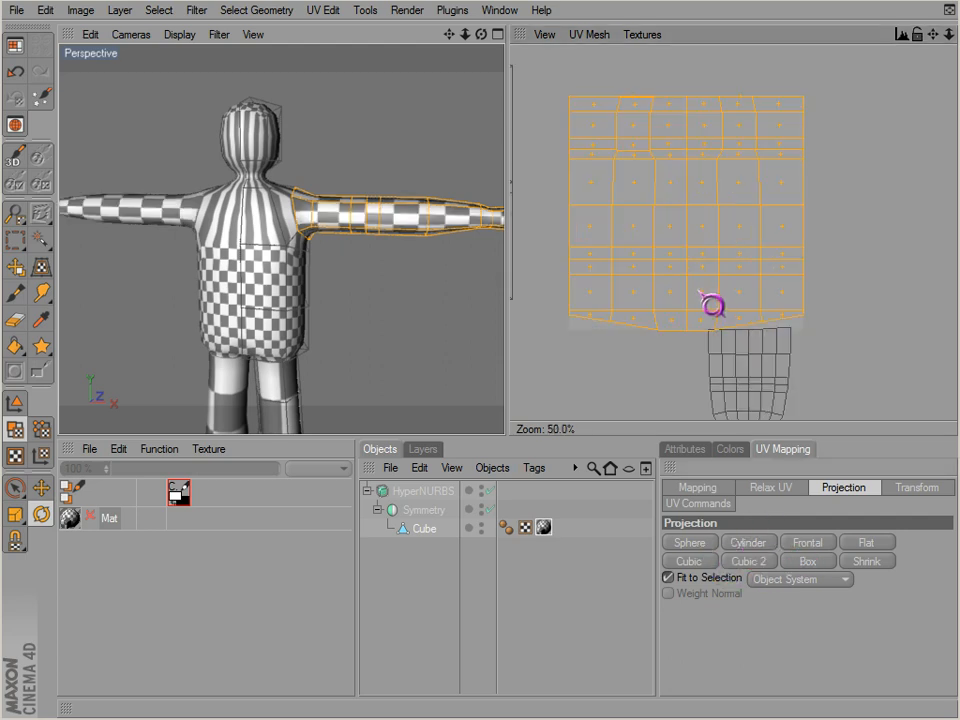
{"action": "left_click", "coordinate": [770, 488]}
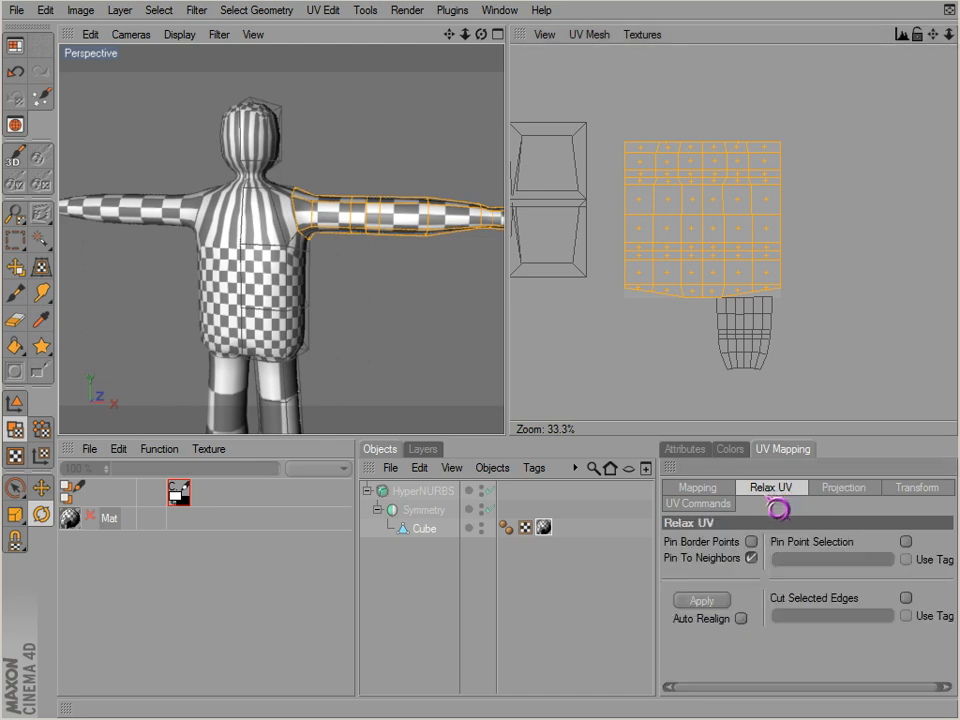
{"action": "left_click", "coordinate": [700, 600]}
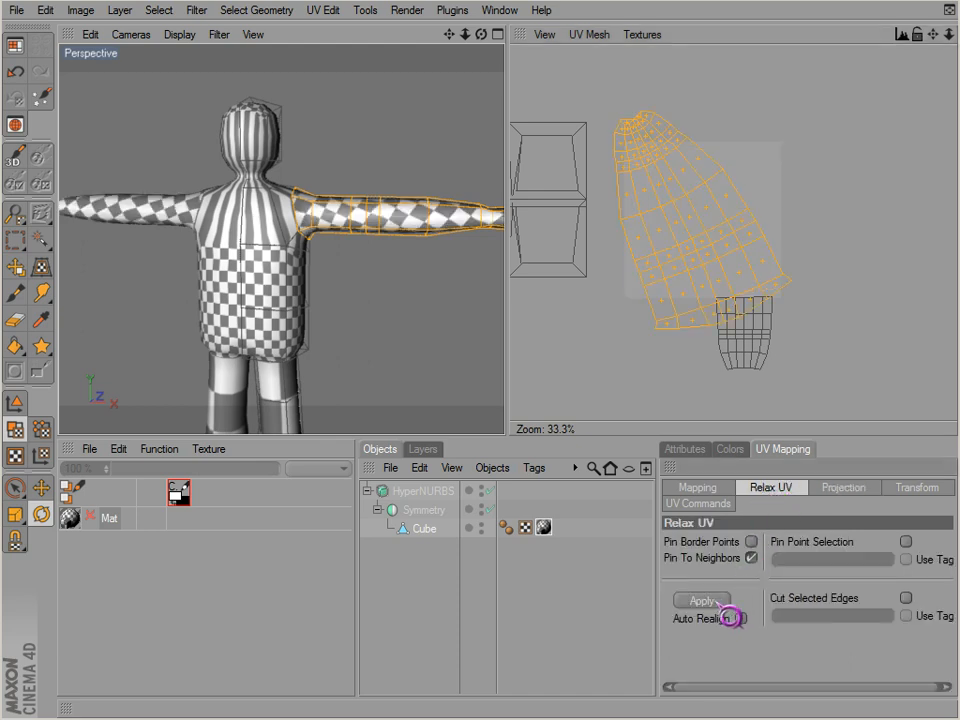
{"action": "mouse_move", "coordinate": [434, 276]}
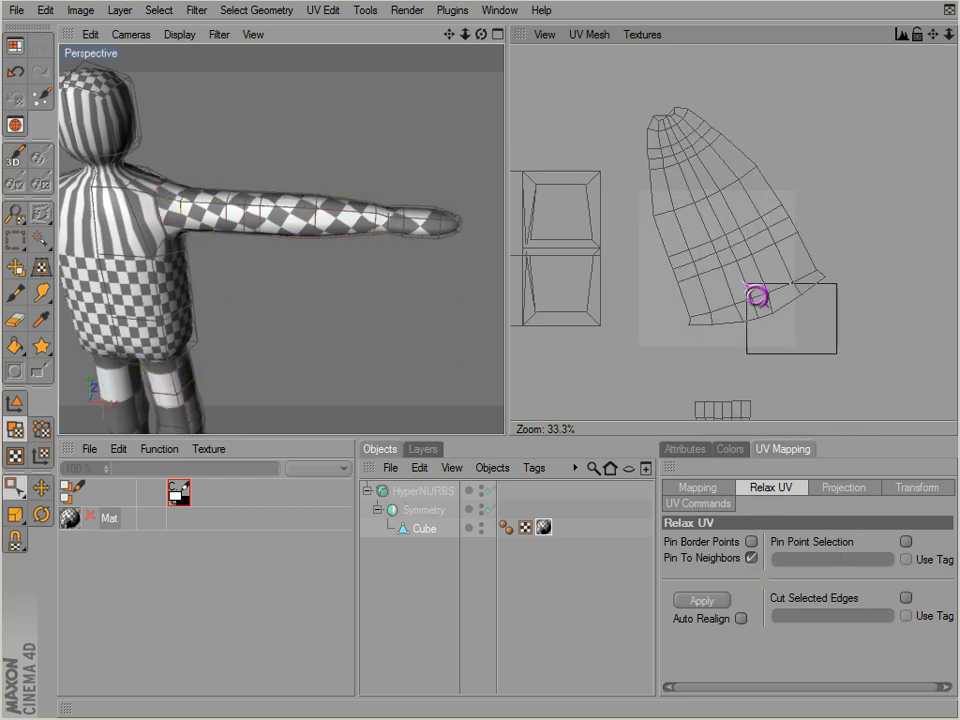
- Select the points along the top of the arm UVs, then reselect the arm polygons and zoom the UV view
{"action": "left_click_drag", "start_coordinate": [756, 296], "coordinate": [670, 300]}
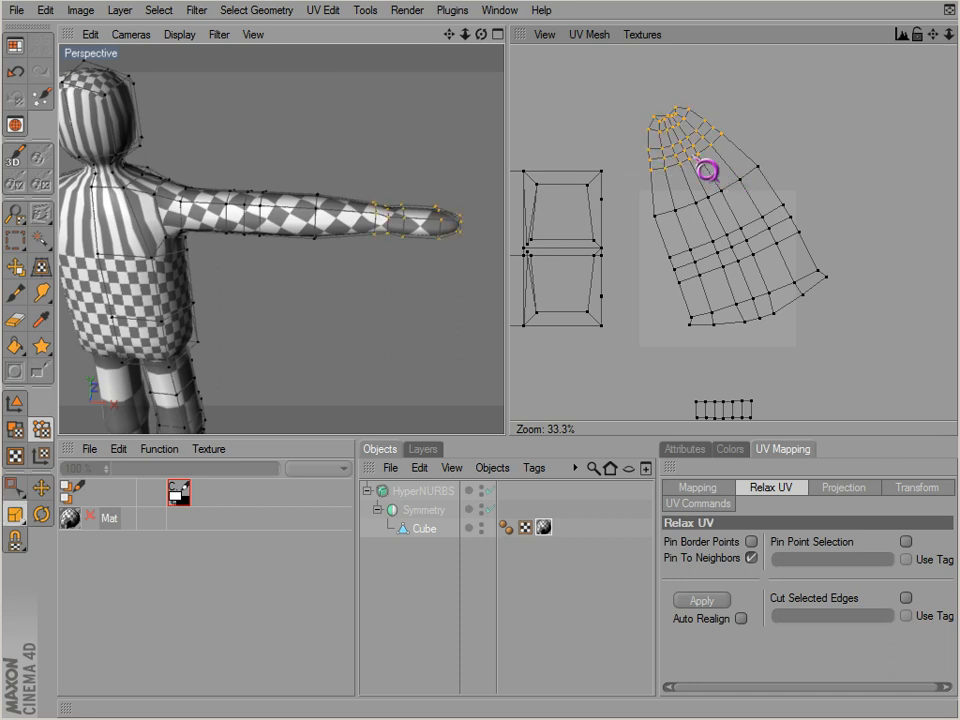
{"action": "left_click", "coordinate": [700, 600]}
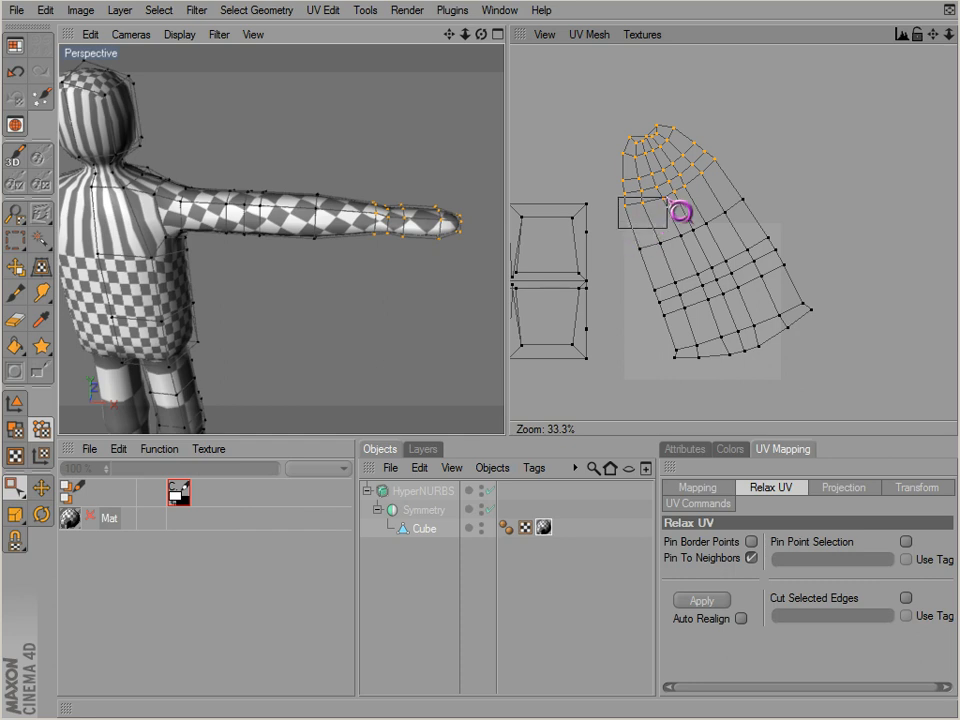
{"action": "scroll", "scroll_direction": "up", "scroll_amount": 3}
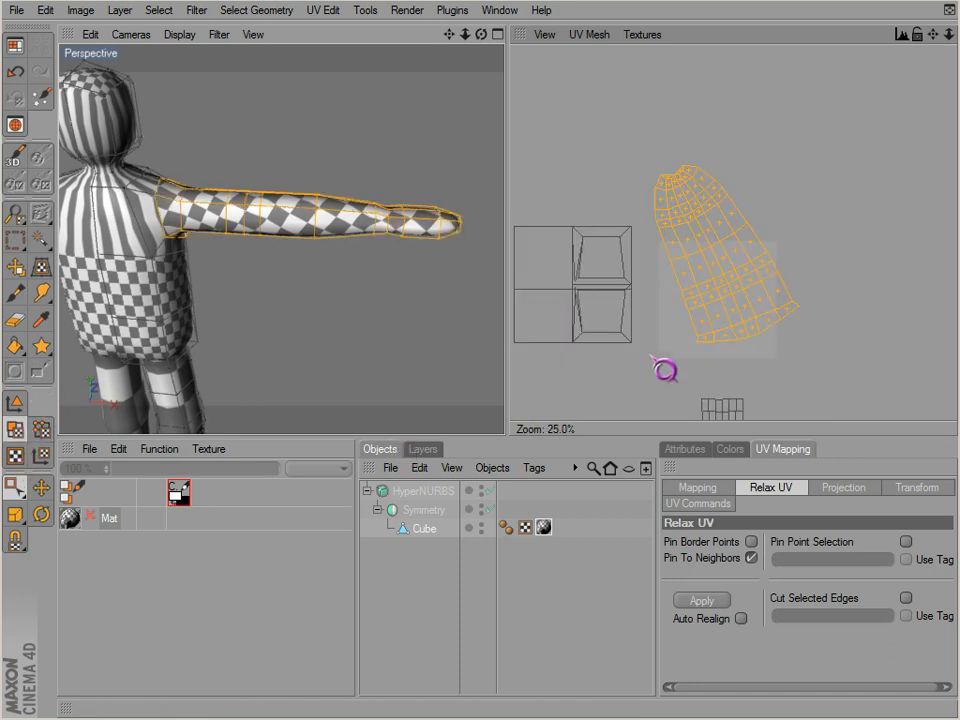
{"action": "scroll", "scroll_direction": "up", "scroll_amount": 3}
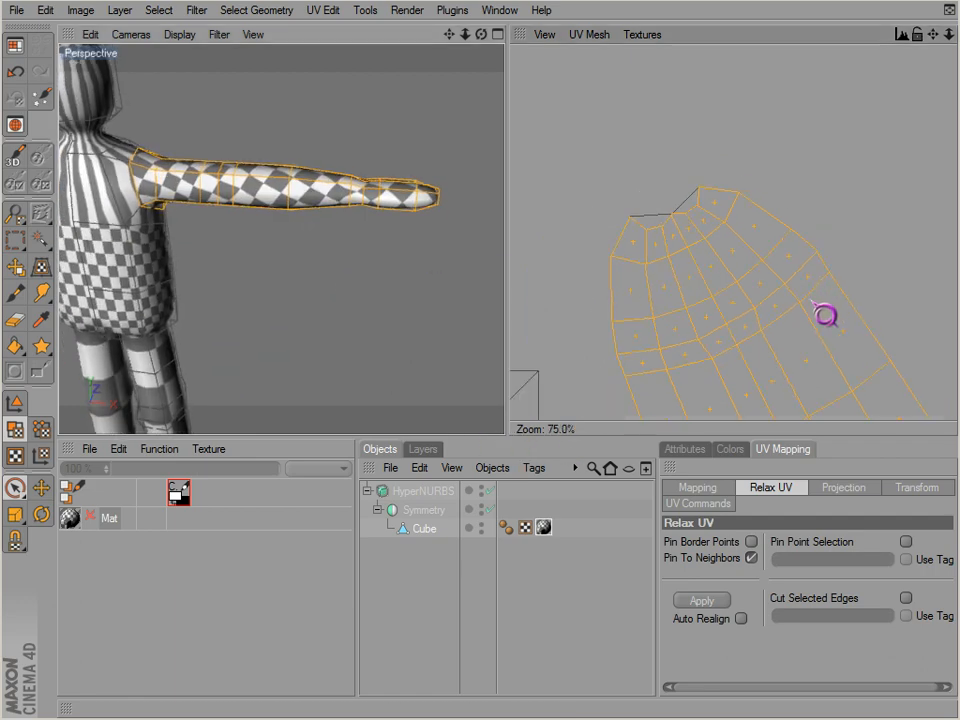
- Re-project the arm UVs with Cylinder and apply Relax UV for a near-rectangular grid
{"action": "left_click", "coordinate": [844, 488]}
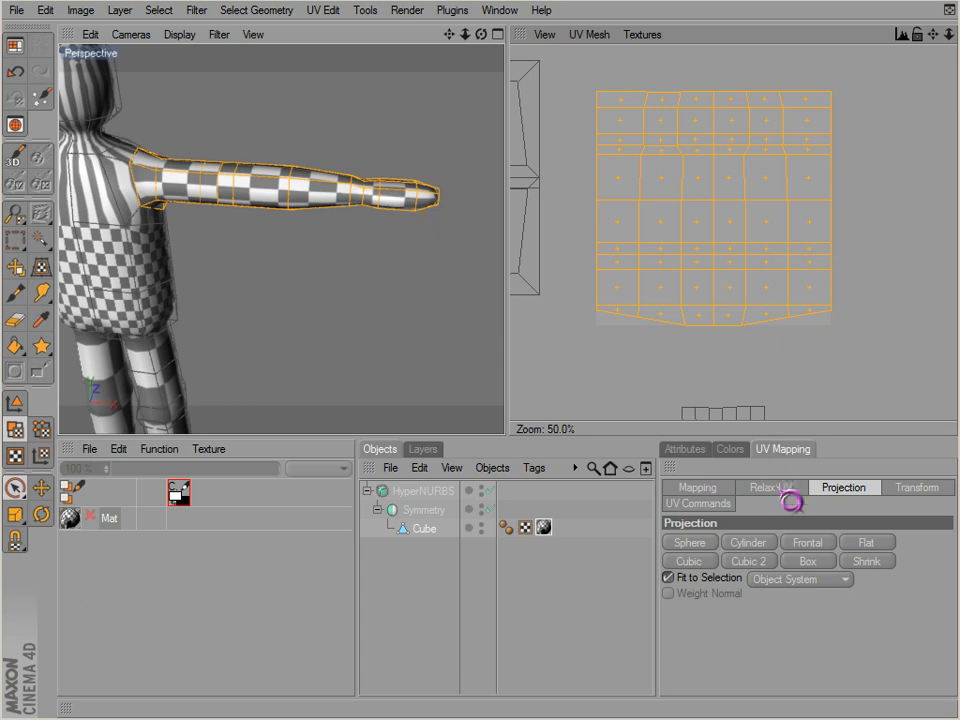
{"action": "left_click", "coordinate": [770, 488]}
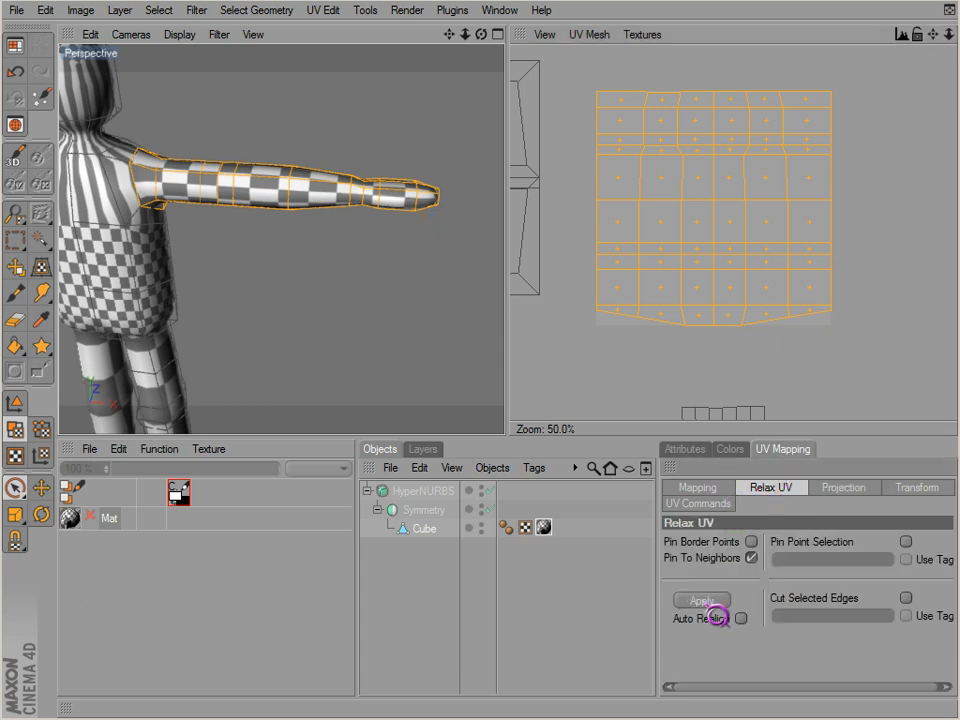
{"action": "left_click", "coordinate": [700, 600]}
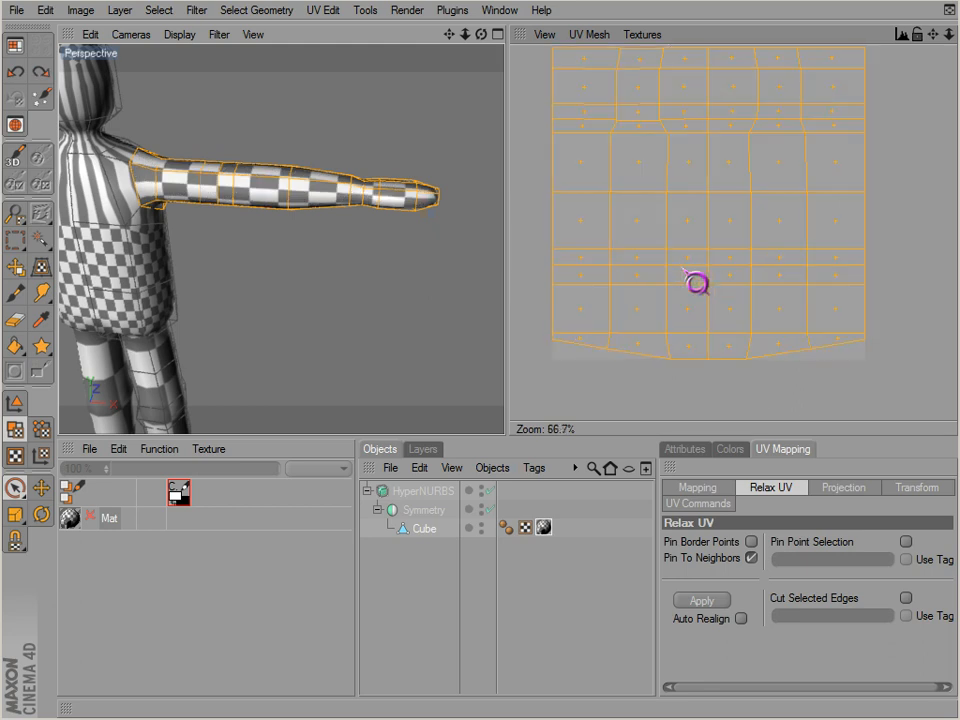
{"action": "mouse_move", "coordinate": [684, 242]}
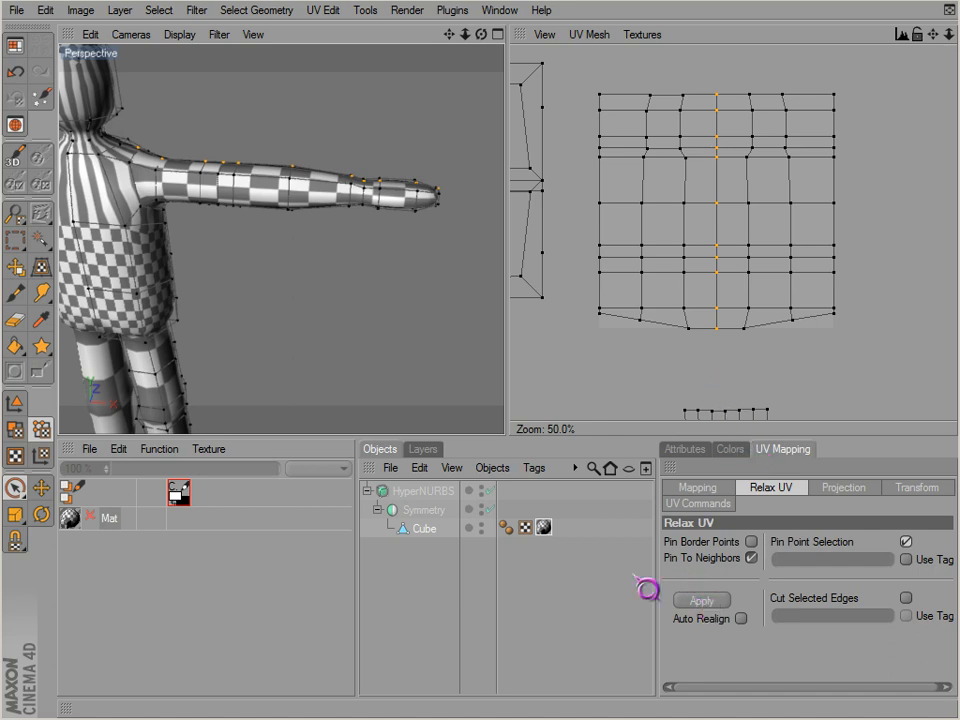
- Relax the arm UVs with Pin Point Selection keeping the seam column fixed, and reselect the arm island
{"action": "left_click", "coordinate": [700, 600]}
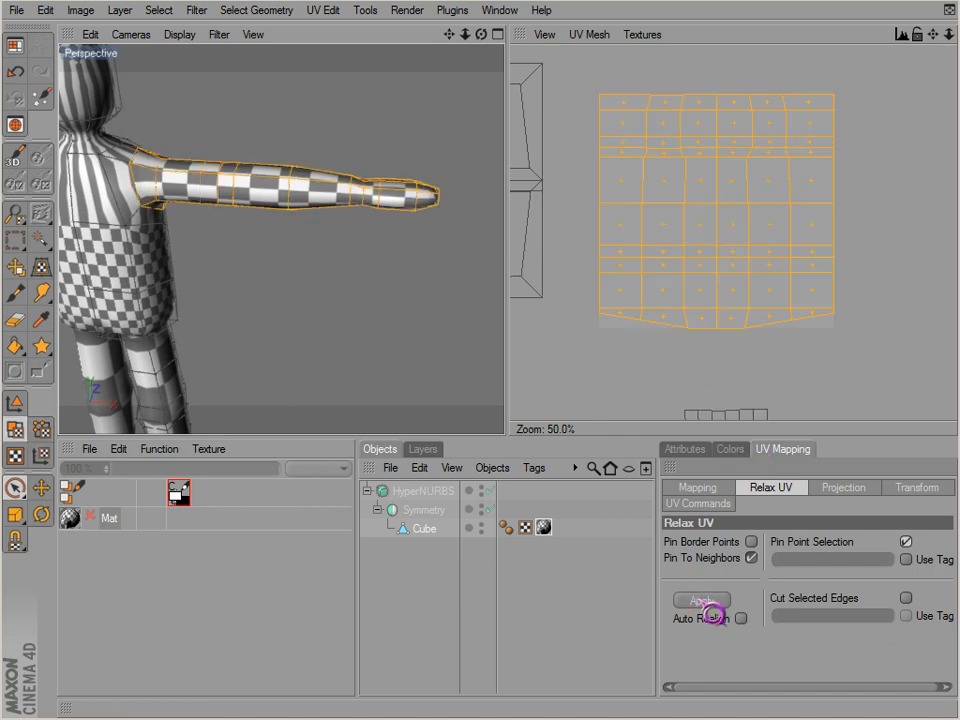
{"action": "left_click", "coordinate": [700, 600]}
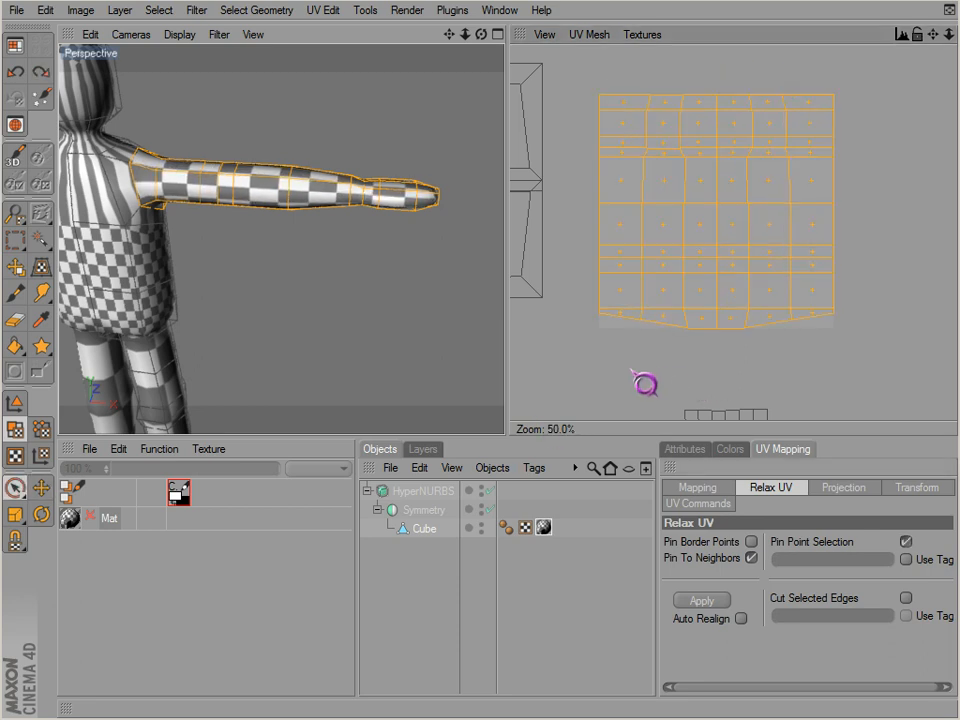
{"action": "left_click", "coordinate": [702, 600]}
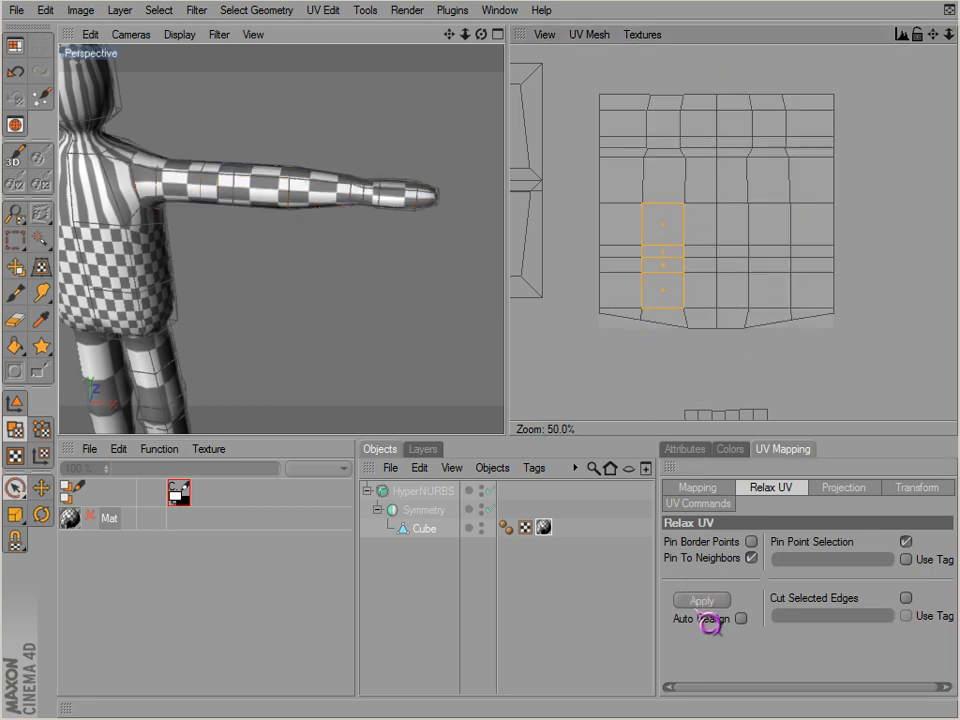
{"action": "left_click", "coordinate": [702, 600]}
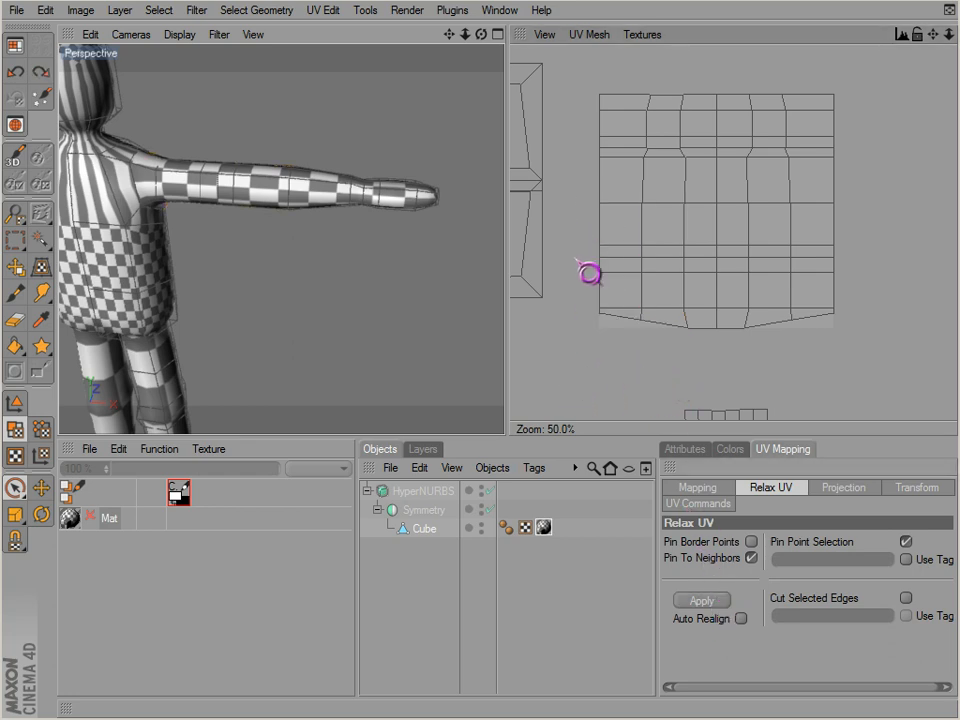
{"action": "left_click", "coordinate": [702, 600]}
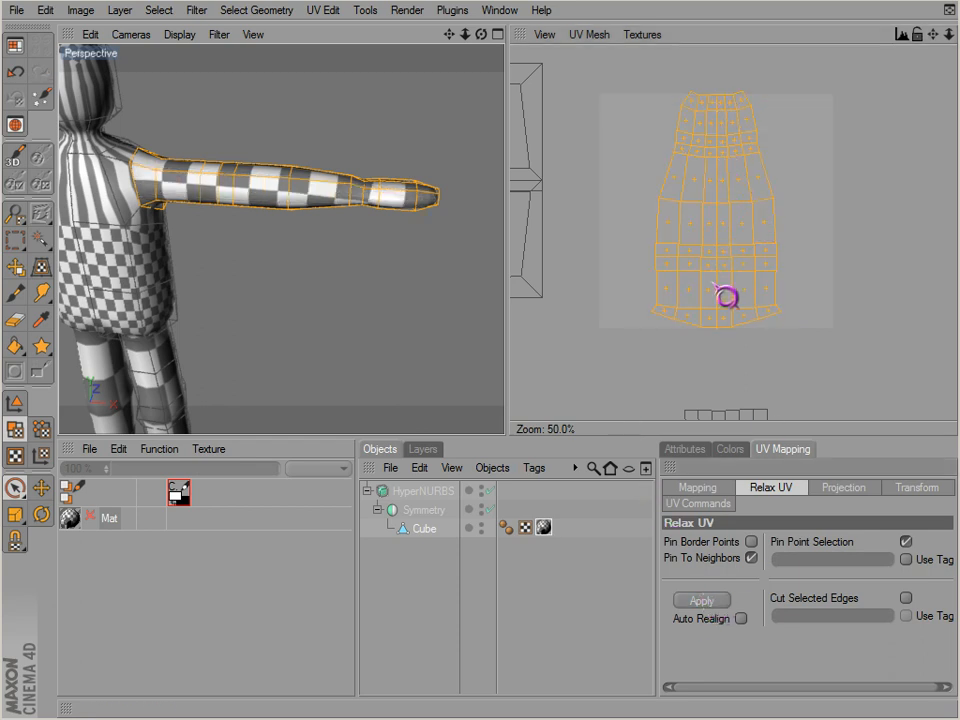
{"action": "mouse_move", "coordinate": [622, 376]}
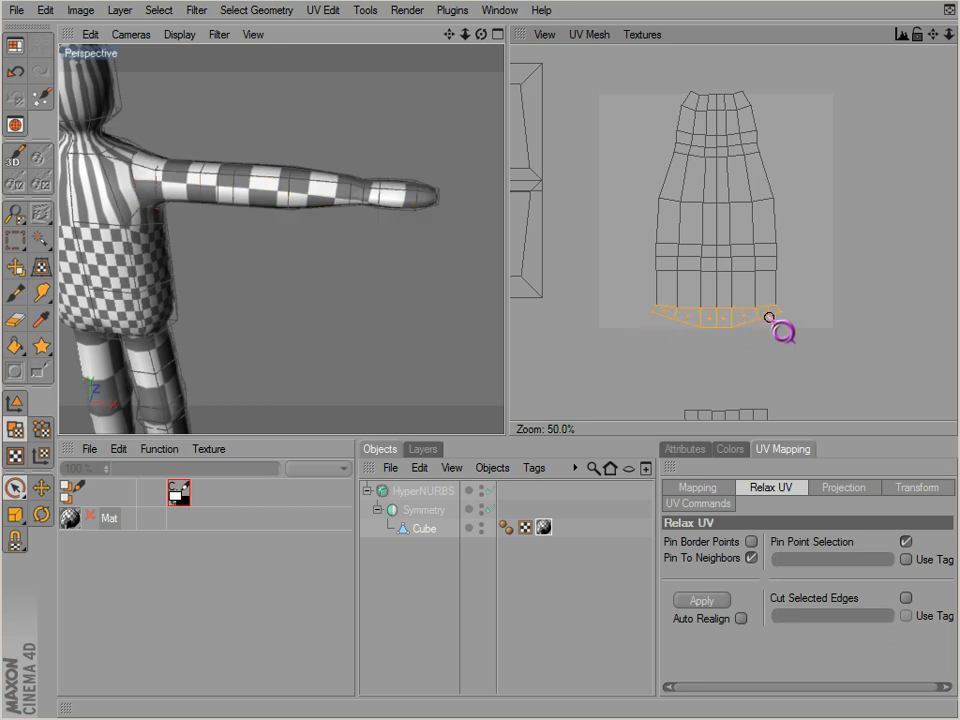
- Select the ring of polygons where the arm meets the shoulder in the UV view
{"action": "left_click", "coordinate": [904, 540]}
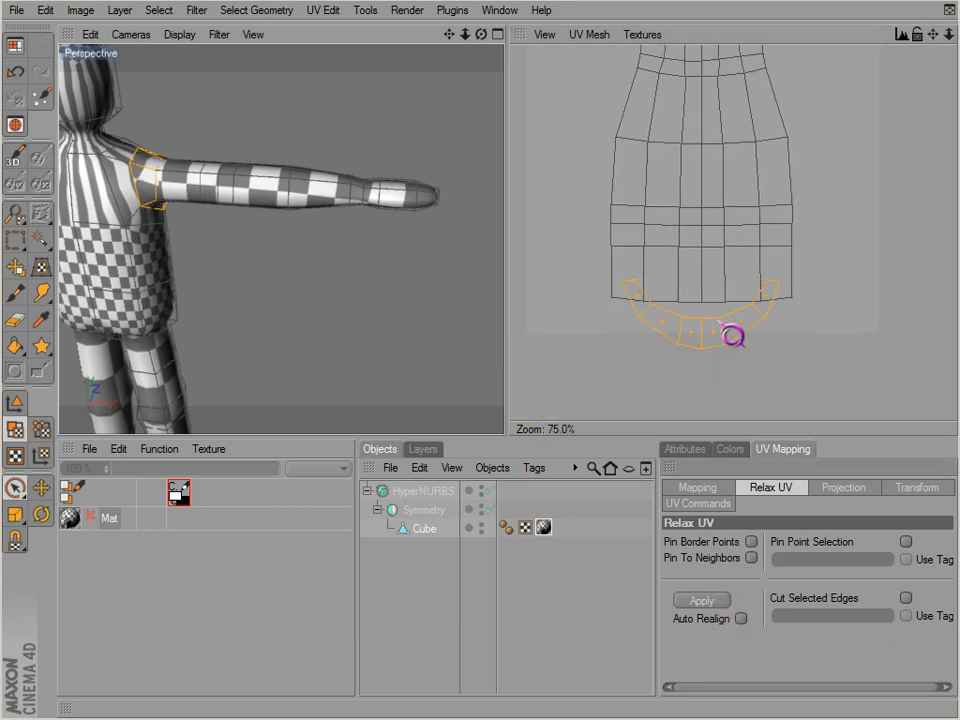
{"action": "scroll", "scroll_direction": "down", "scroll_amount": 3}
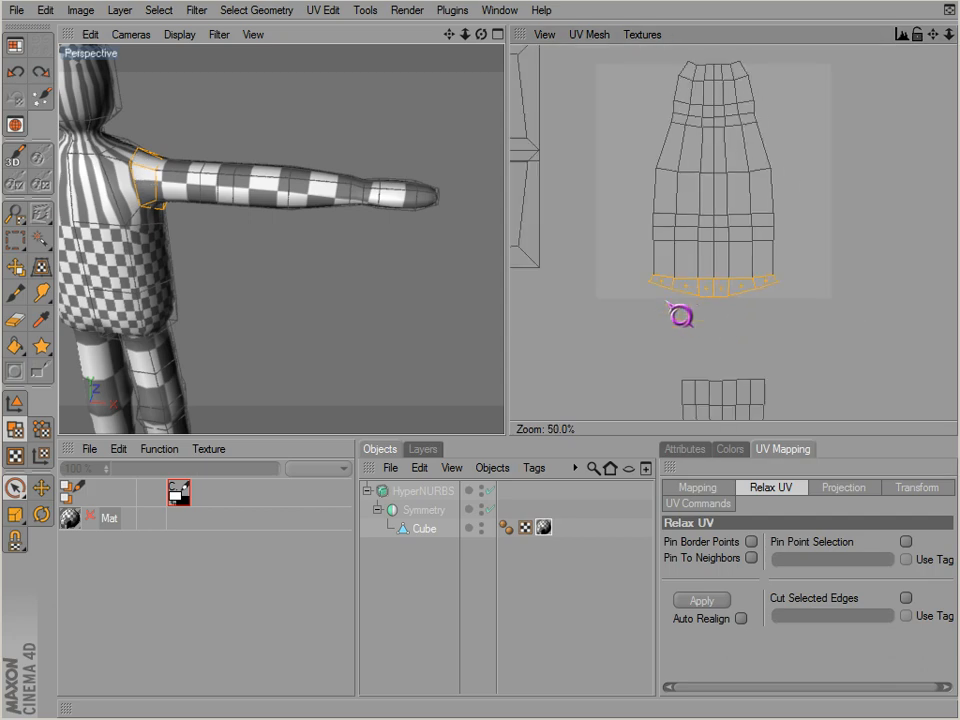